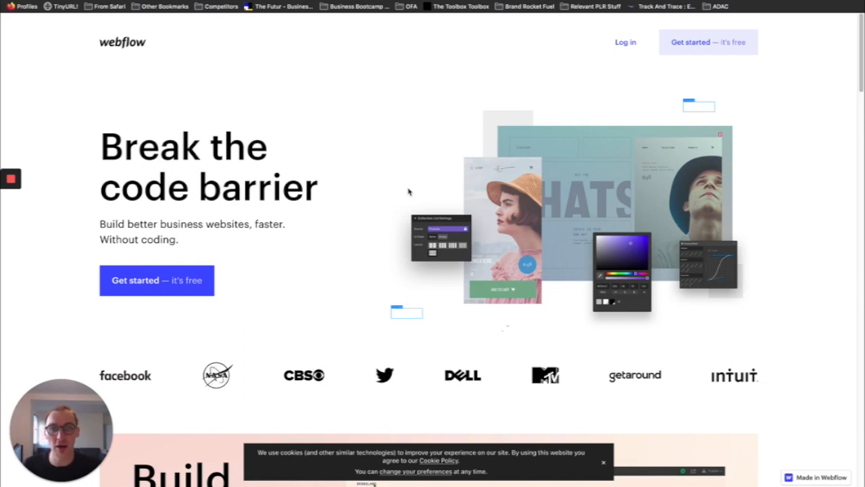
mouse_move(416, 193)
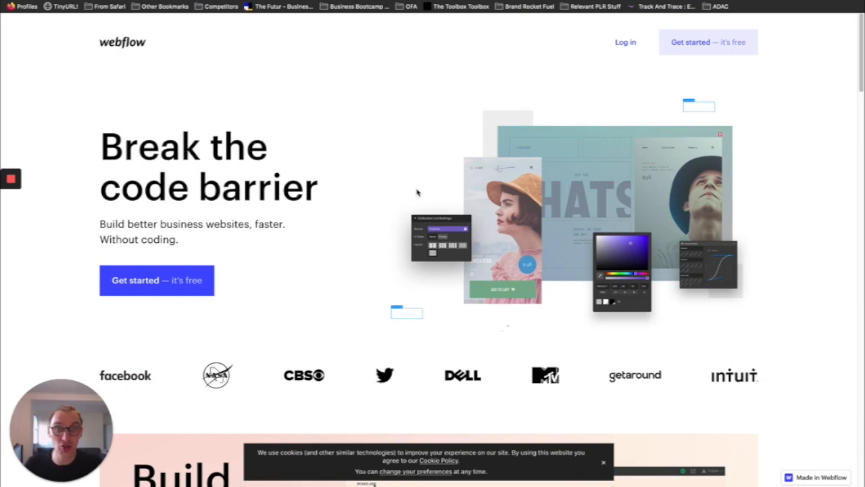
Dismiss the cookie banner so the Break the code barrier hero stands clear
right_click(417, 193)
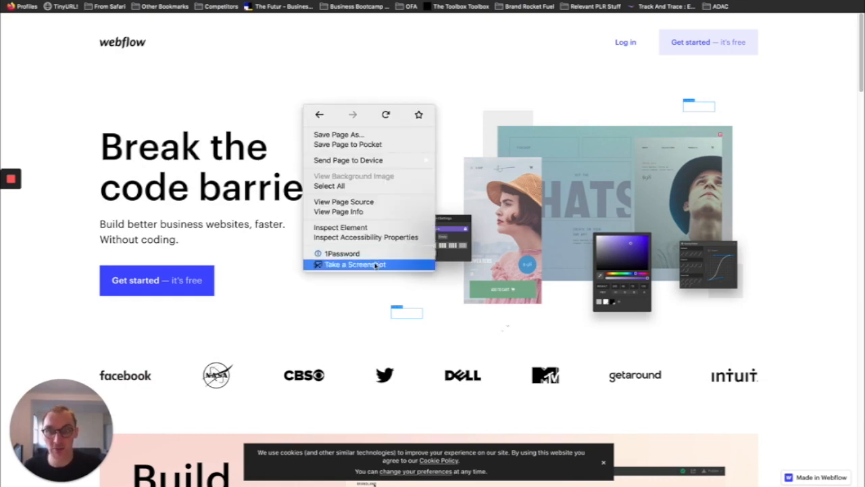
left_click(340, 226)
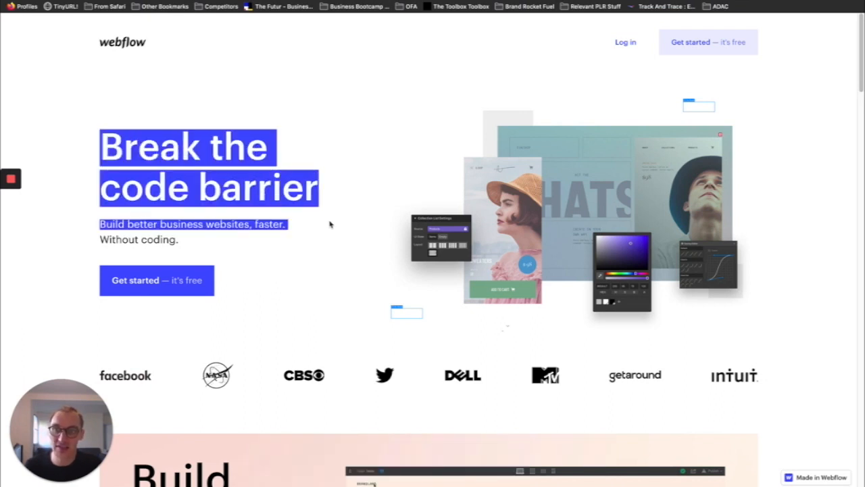
Select the Break the code barrier headline, scroll through Build, Launch and Grow, then back up
left_click(136, 163)
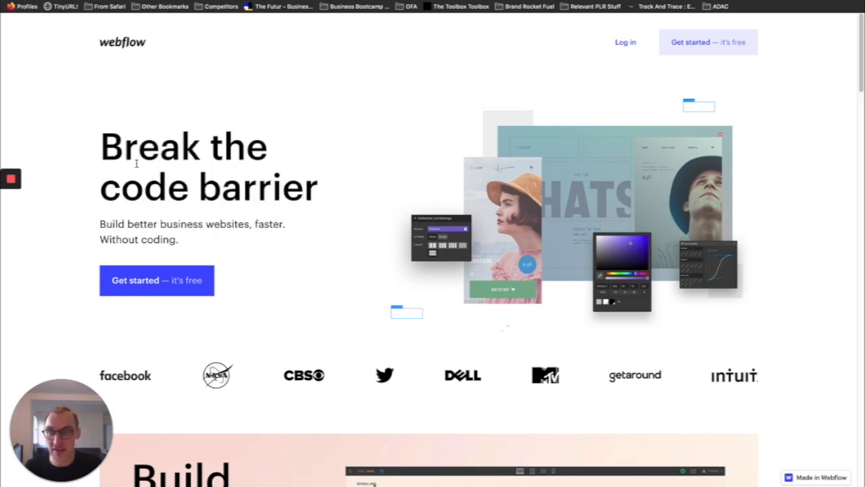
double_click(270, 187)
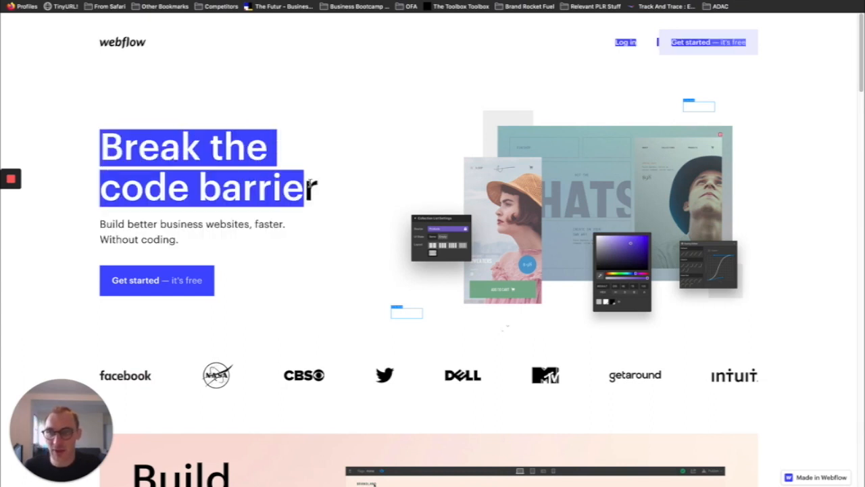
scroll("down", 3)
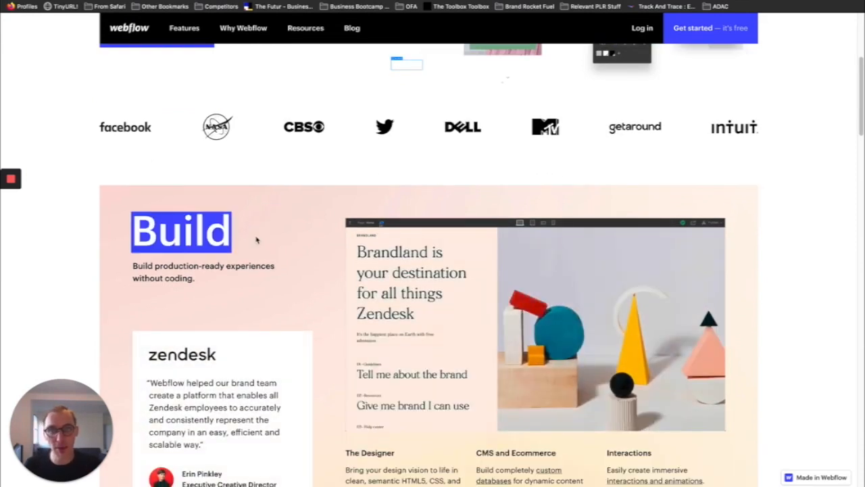
scroll("down", 3)
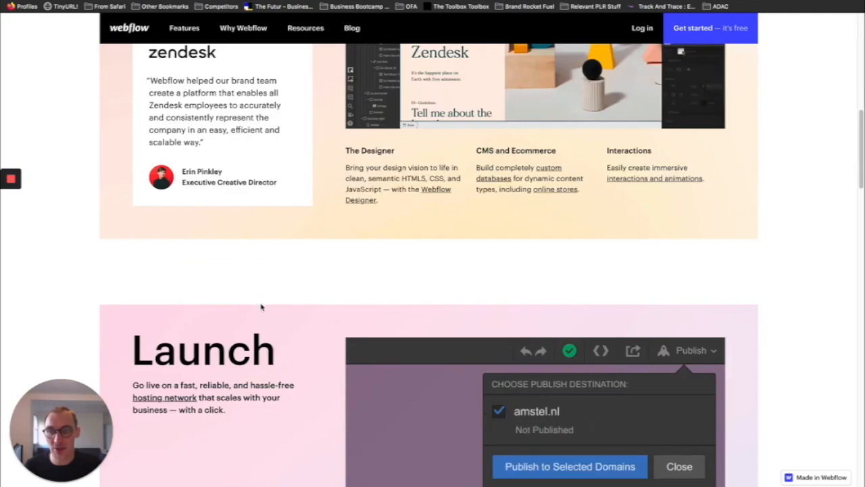
scroll("down", 3)
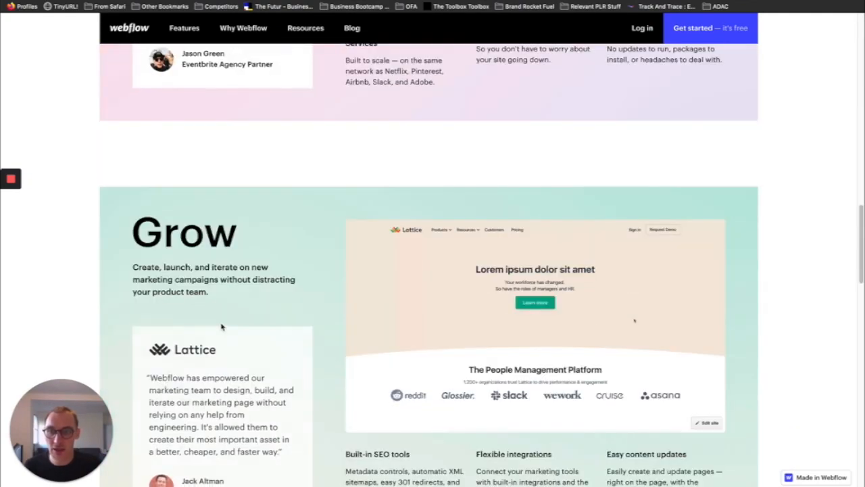
scroll("down", 3)
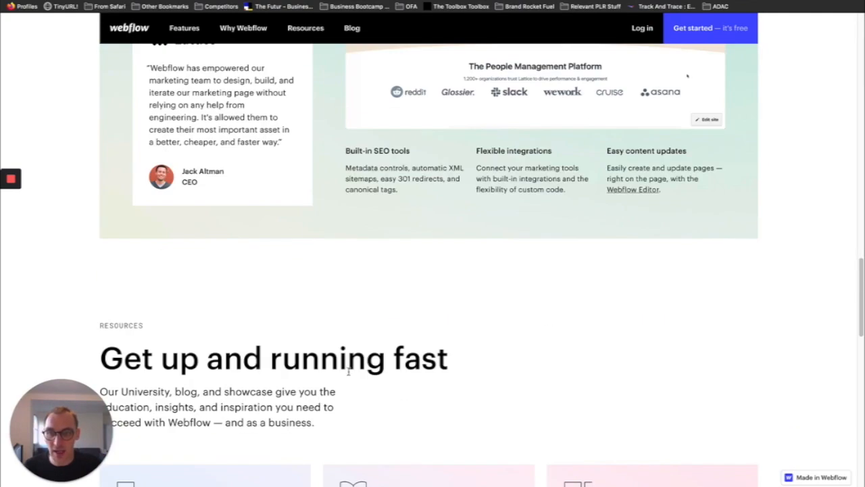
scroll("up", 3)
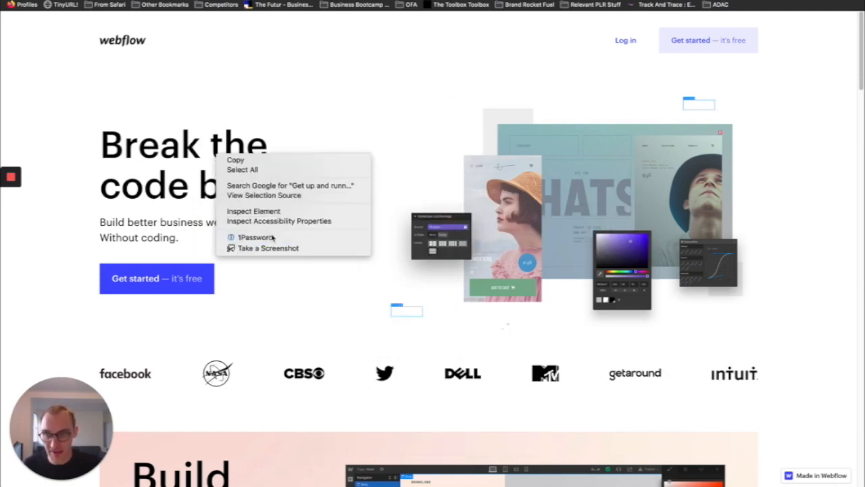
Inspect the hero headline as H1 and the Build heading and subheading markup
left_click(254, 211)
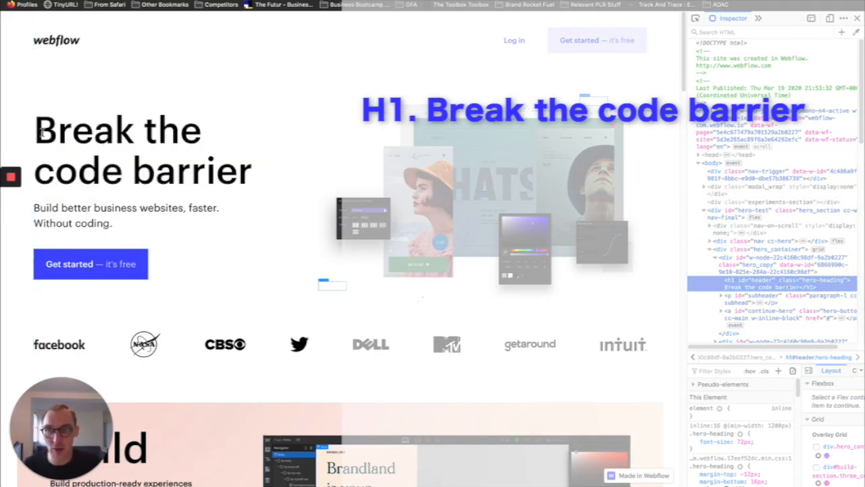
left_click_drag(35, 128, 256, 183)
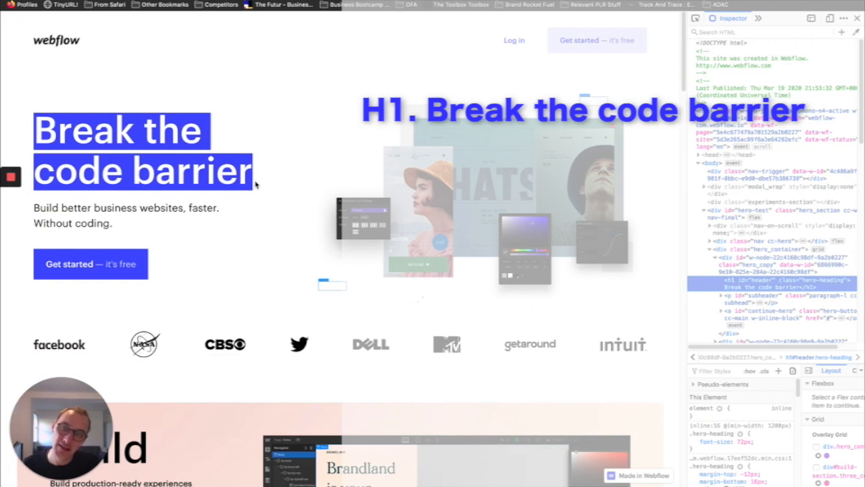
left_click(264, 182)
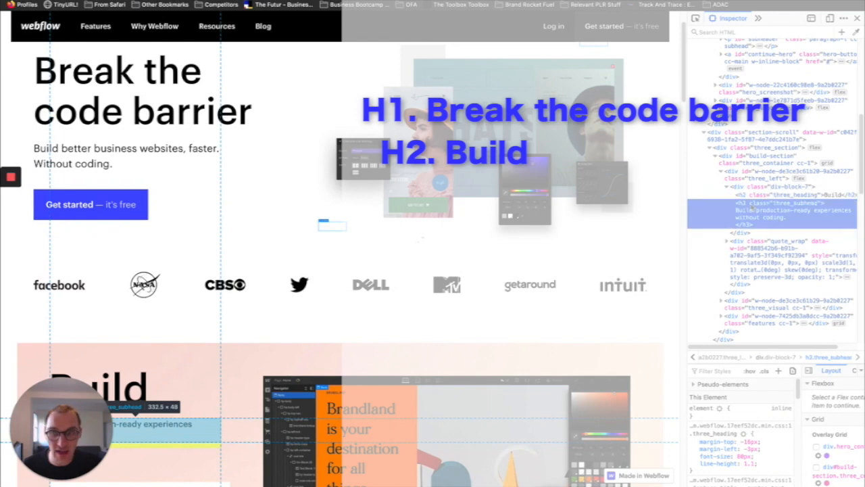
Scroll to the Launch section and bring up inspect options on its heading
scroll("down", 3)
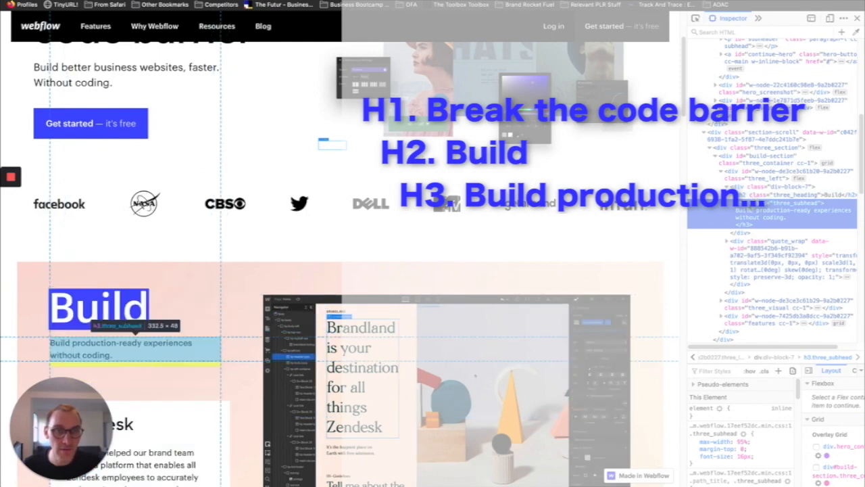
scroll("down", 3)
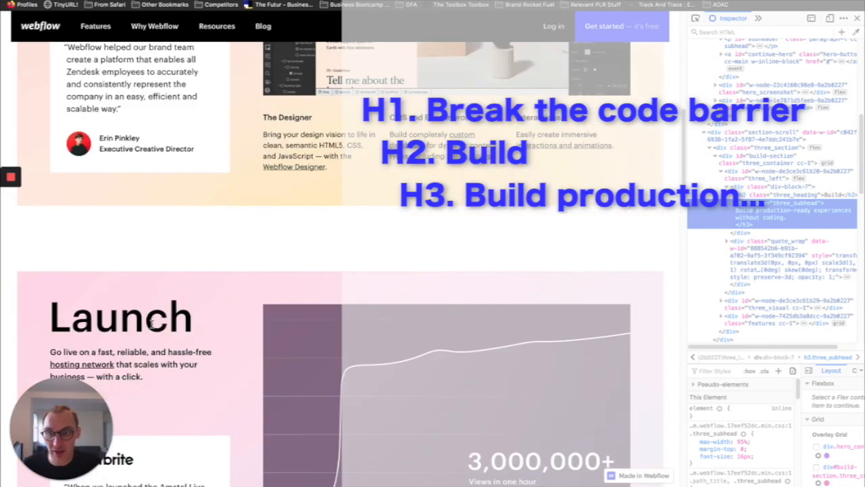
right_click(156, 324)
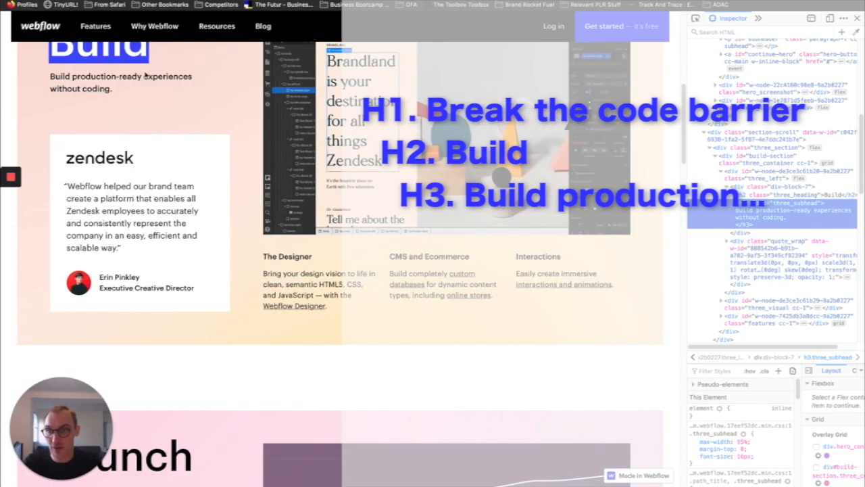
Select Launch's description text and scroll through its H3 feature titles
scroll("down", 3)
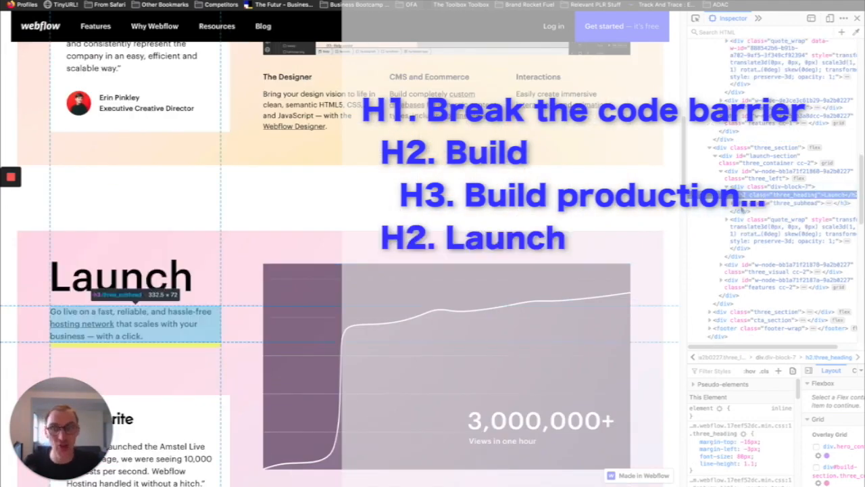
scroll("down", 3)
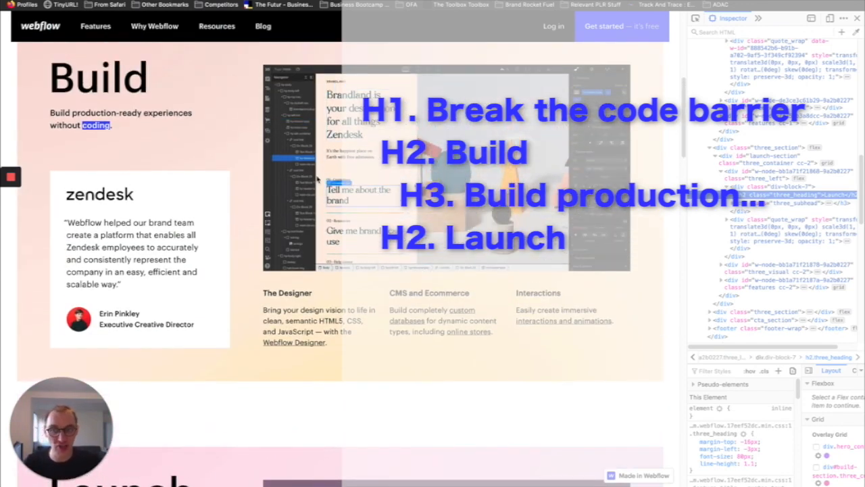
scroll("down", 3)
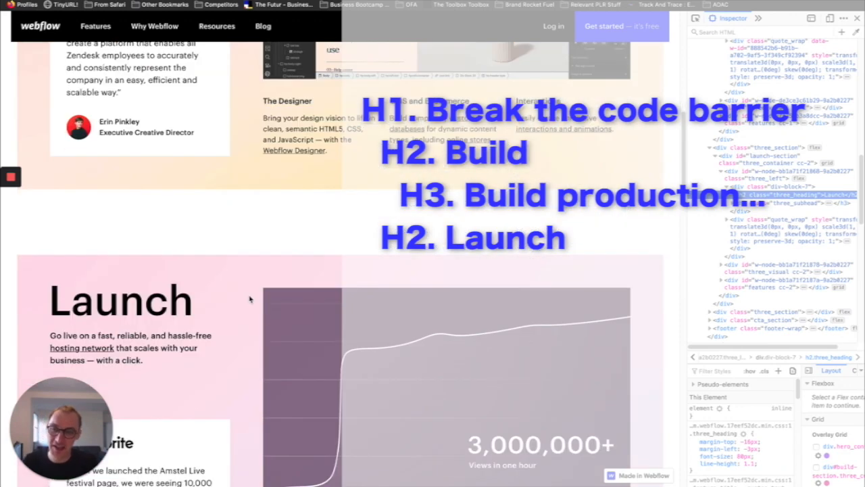
scroll("down", 3)
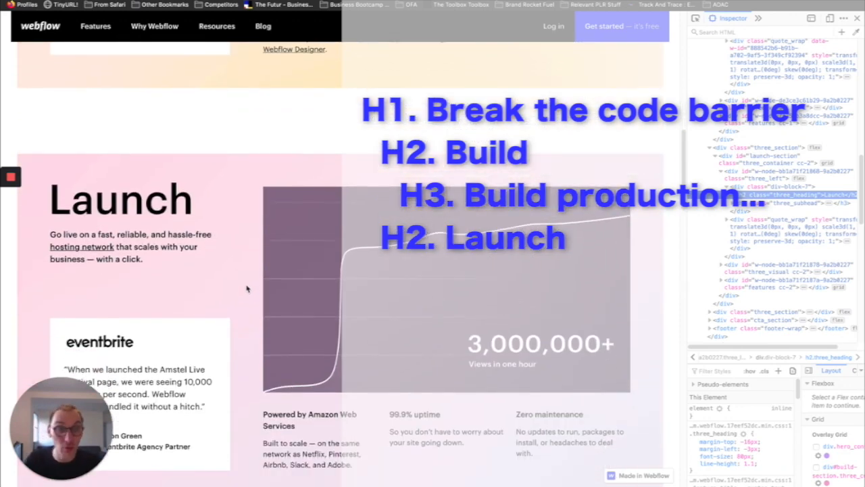
left_click_drag(85, 235, 142, 258)
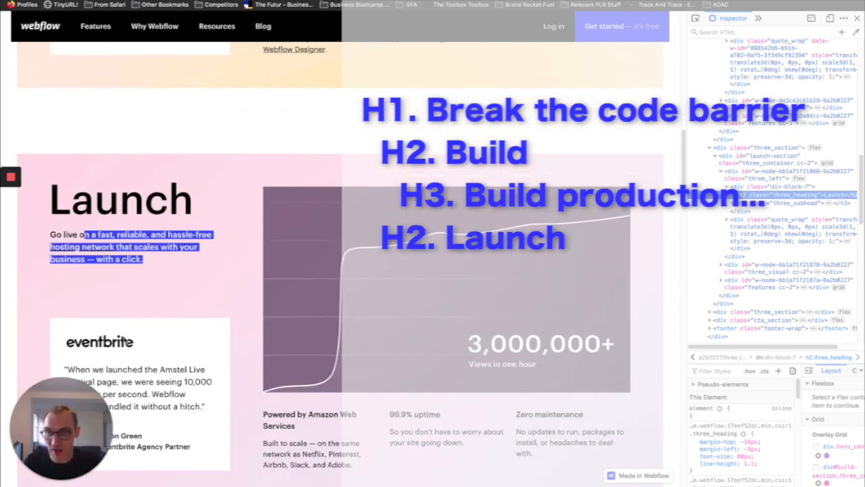
scroll("down", 3)
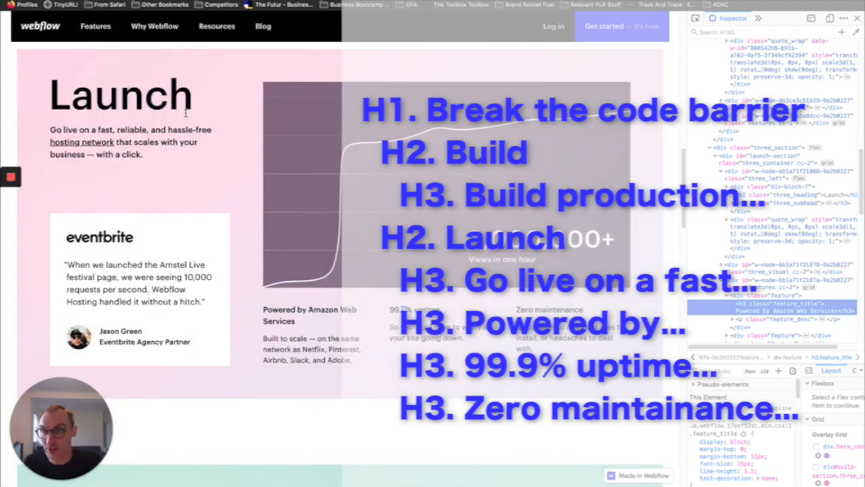
Scroll down to the Grow section to reveal its H2 heading in the inspector
scroll("down", 3)
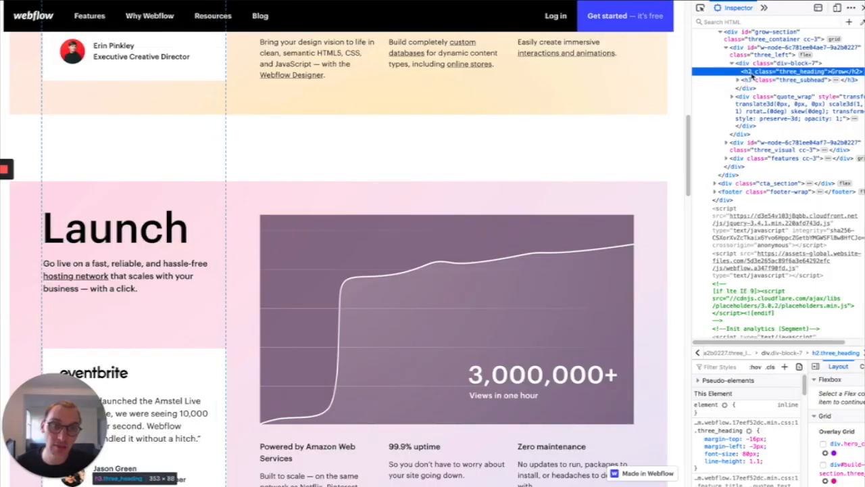
left_click(778, 79)
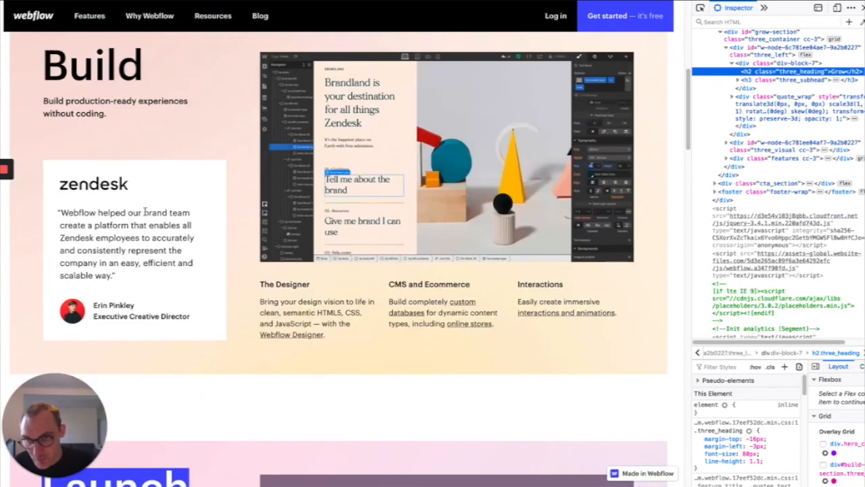
scroll("up", 3)
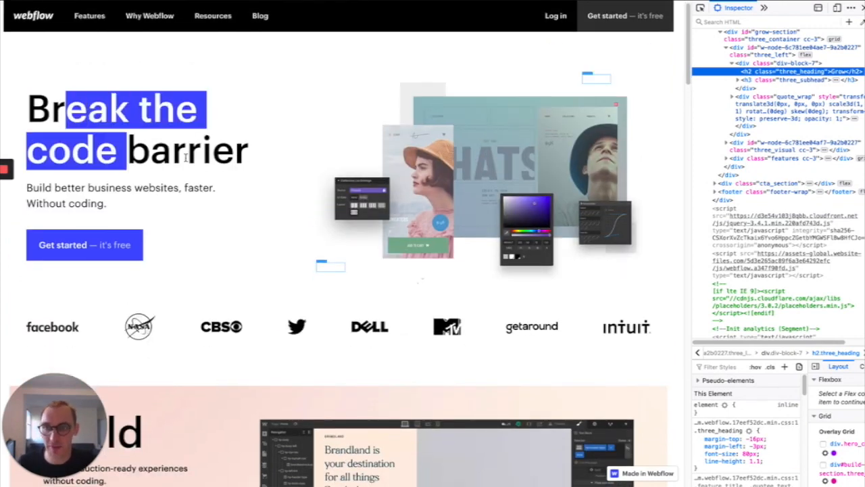
scroll("down", 3)
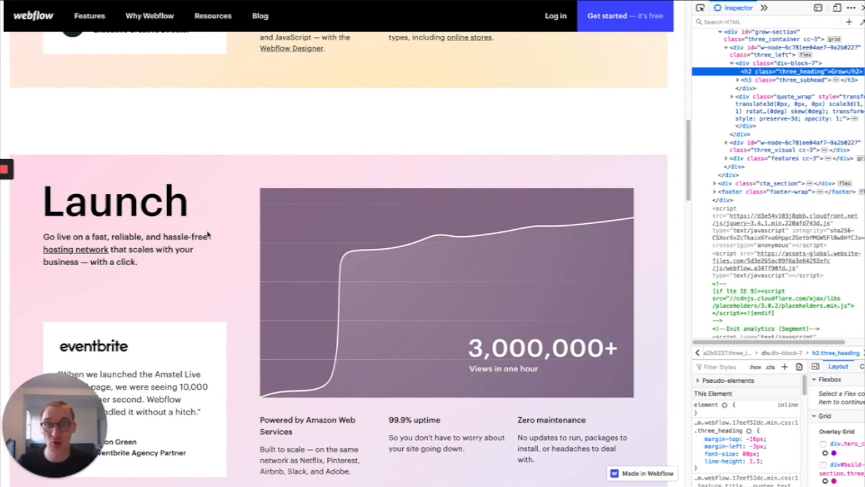
mouse_move(78, 210)
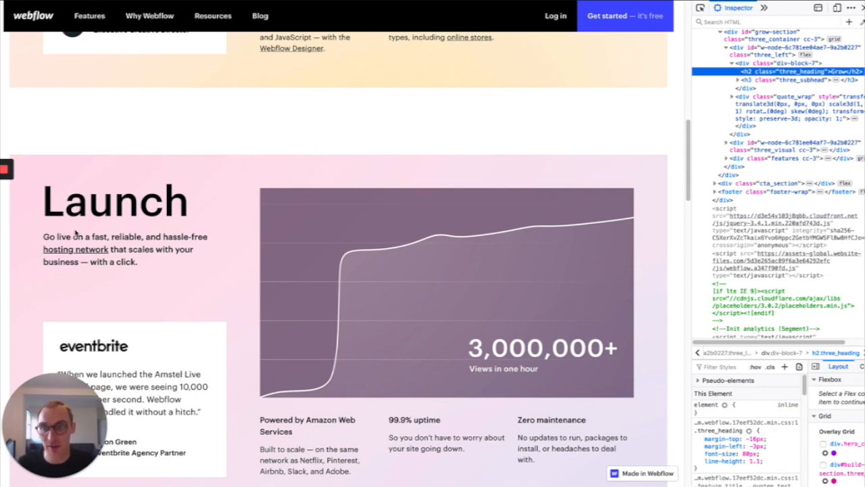
scroll("down", 3)
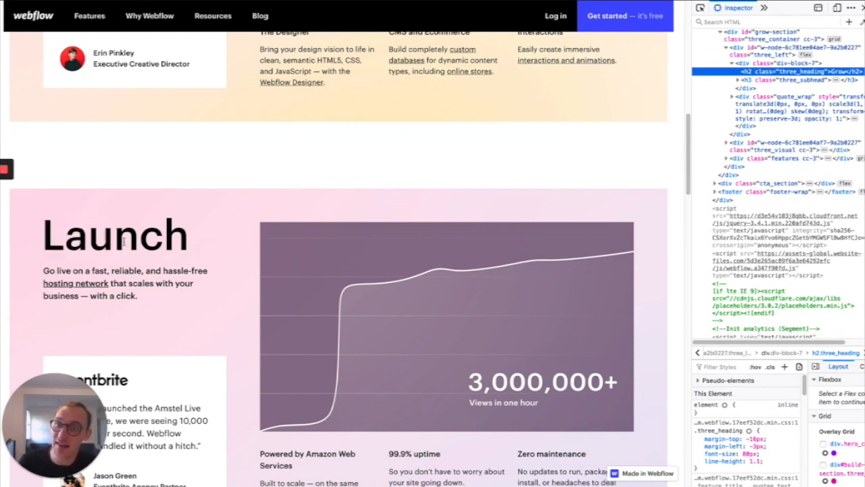
scroll("up", 3)
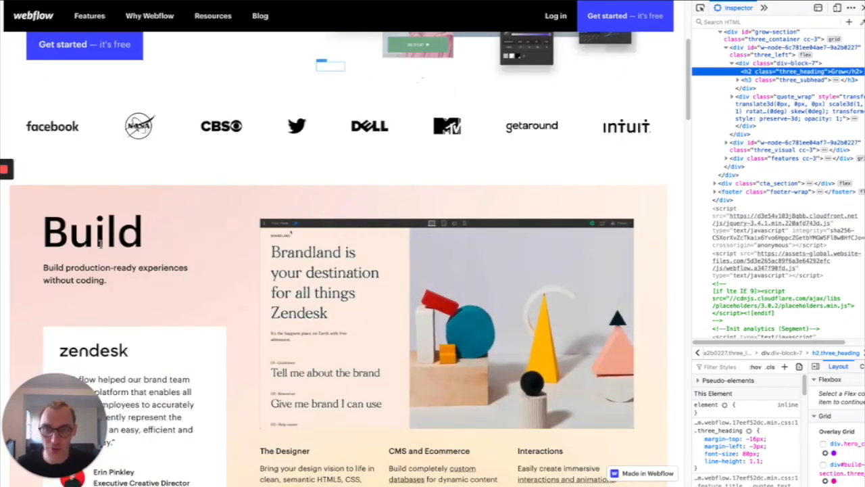
scroll("up", 3)
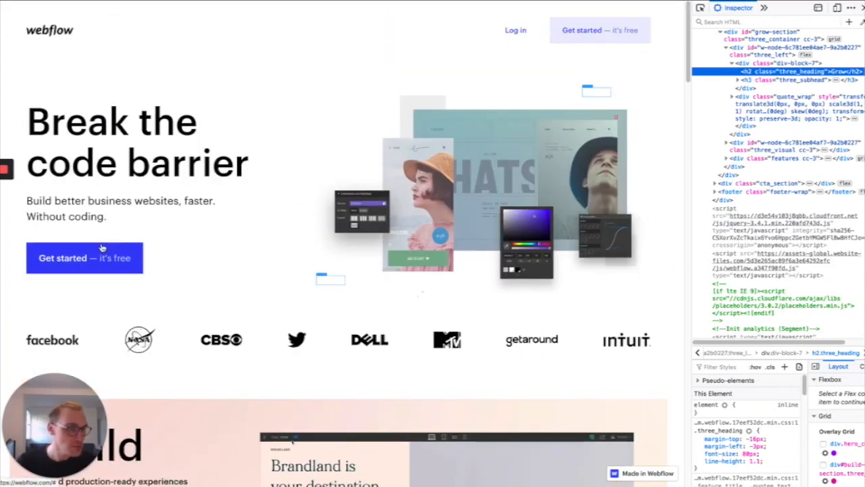
scroll("down", 3)
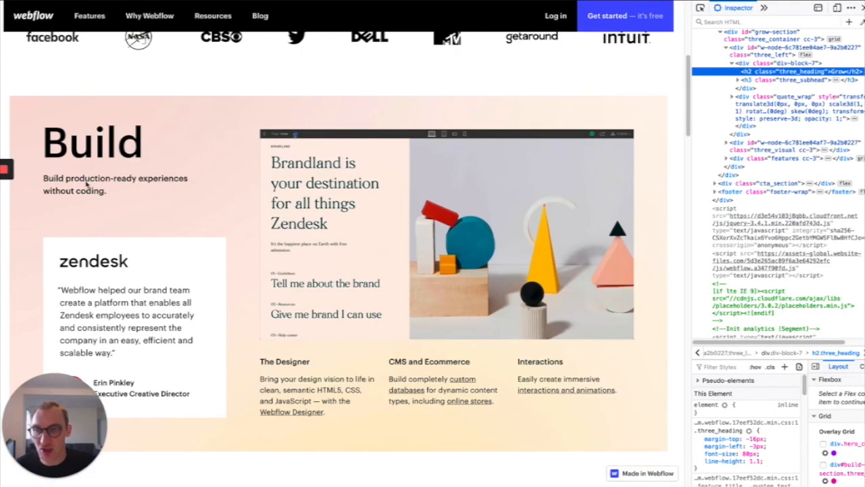
scroll("down", 3)
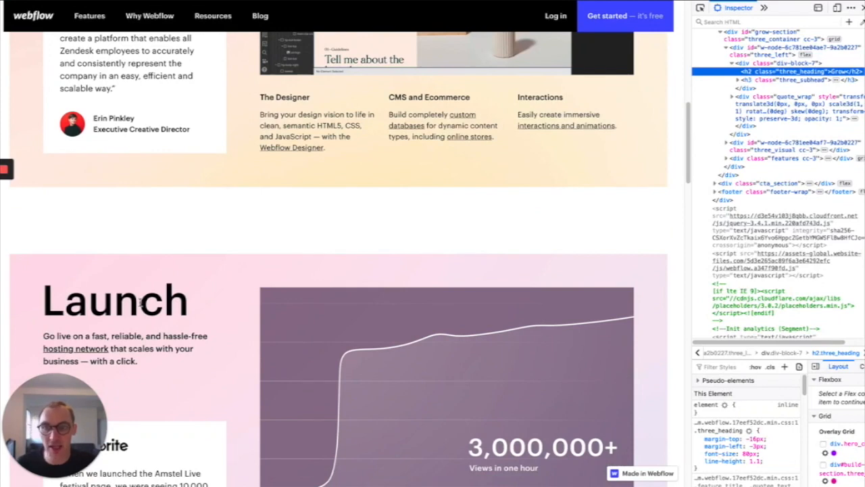
scroll("down", 3)
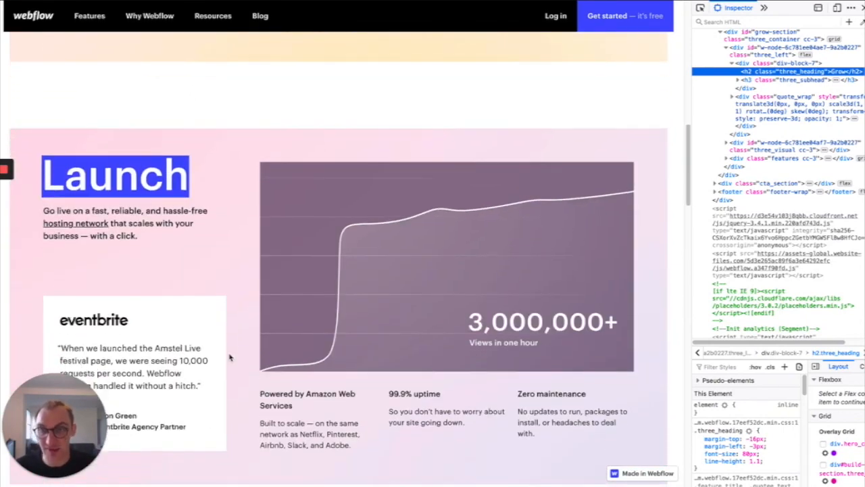
scroll("down", 3)
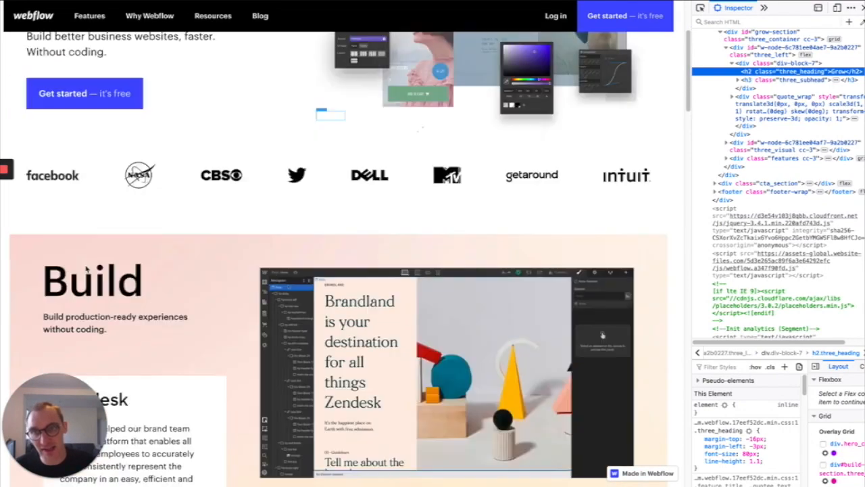
scroll("up", 3)
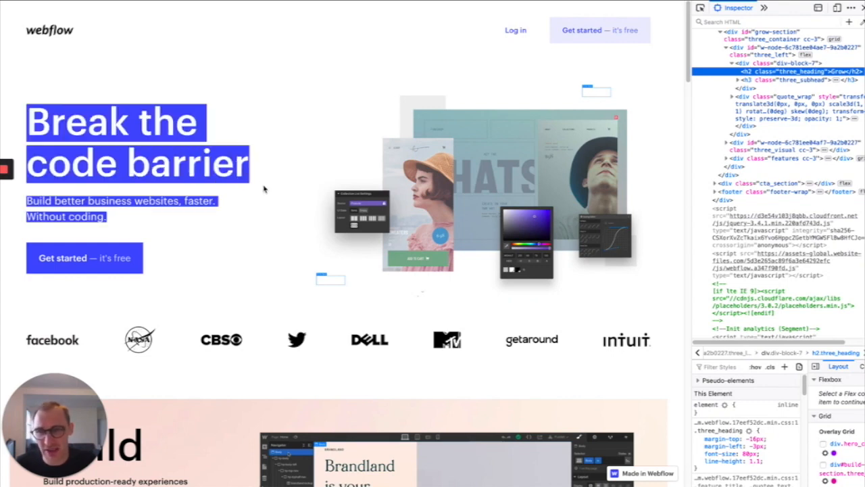
left_click(264, 190)
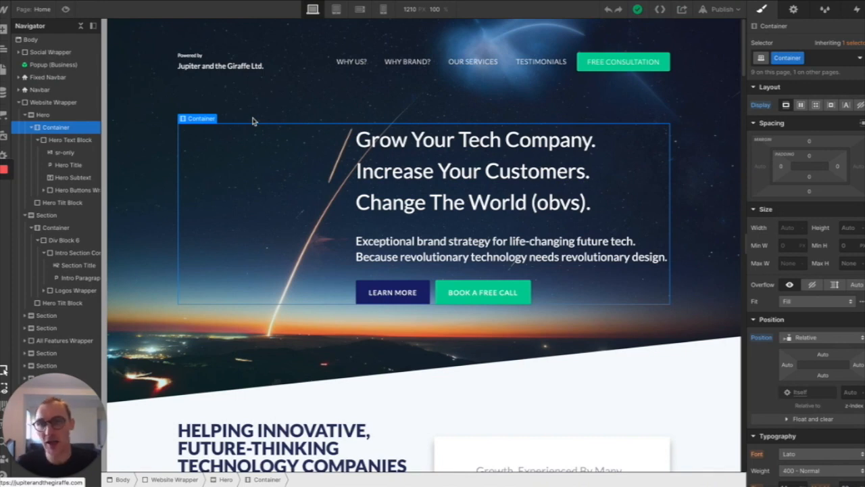
mouse_move(269, 172)
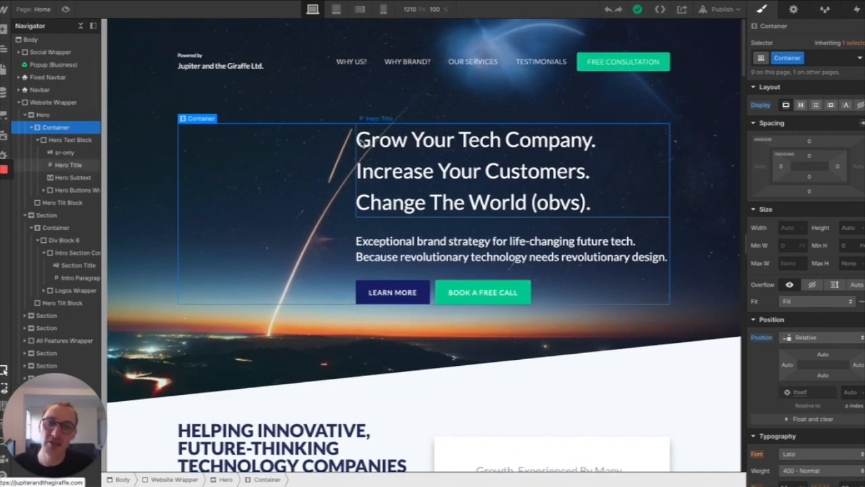
mouse_move(605, 151)
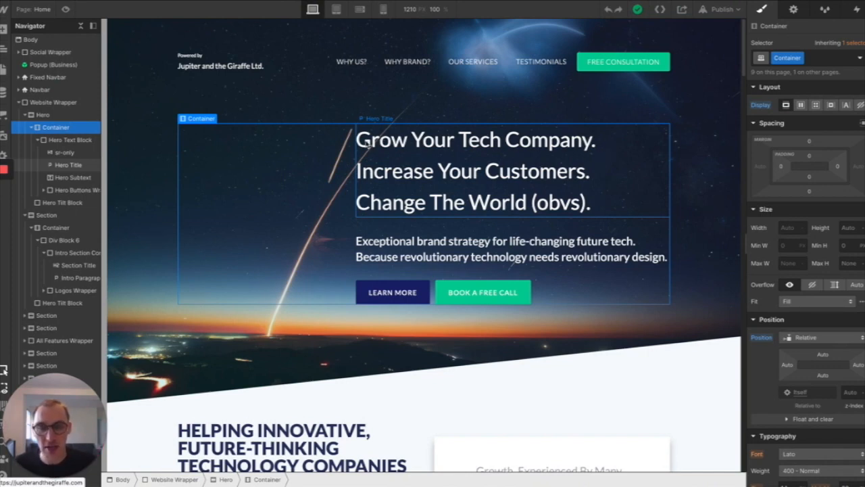
mouse_move(539, 187)
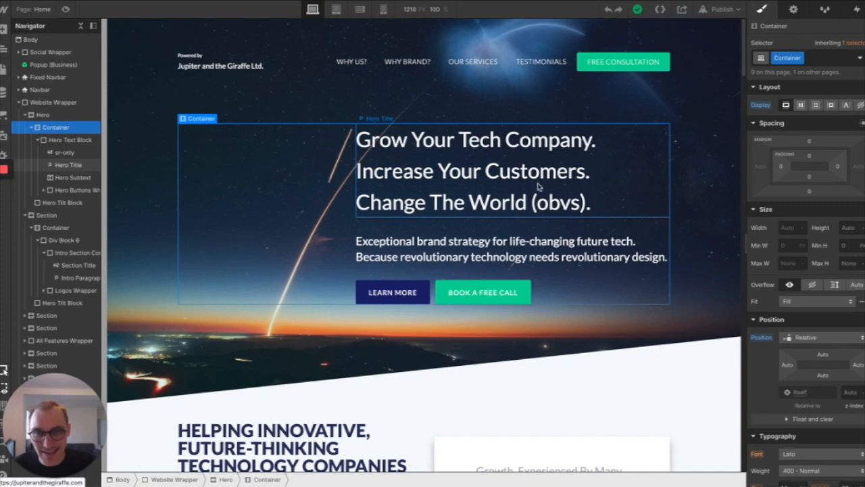
mouse_move(595, 167)
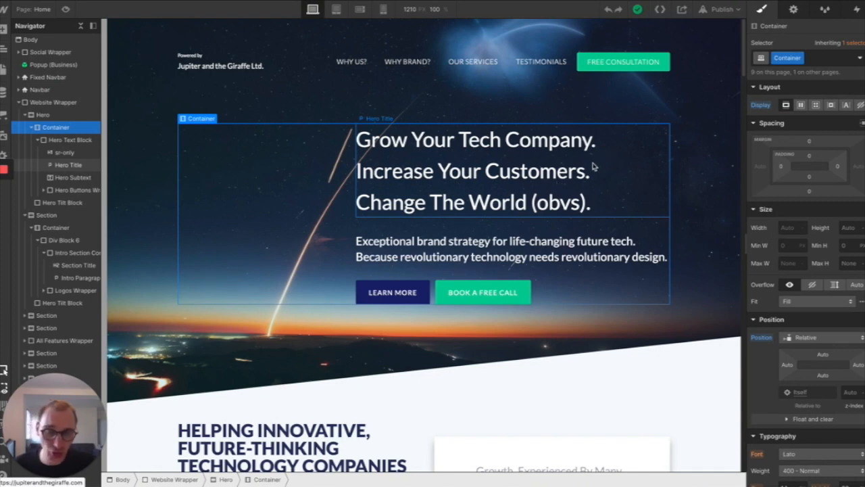
mouse_move(497, 172)
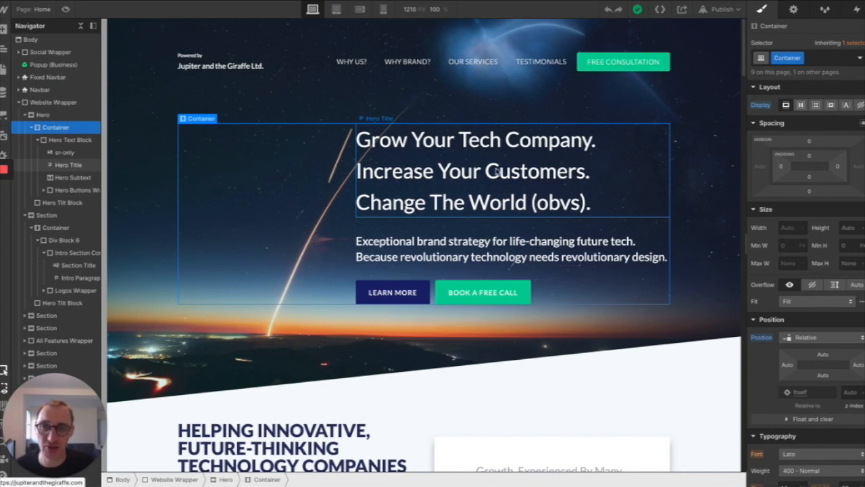
mouse_move(517, 195)
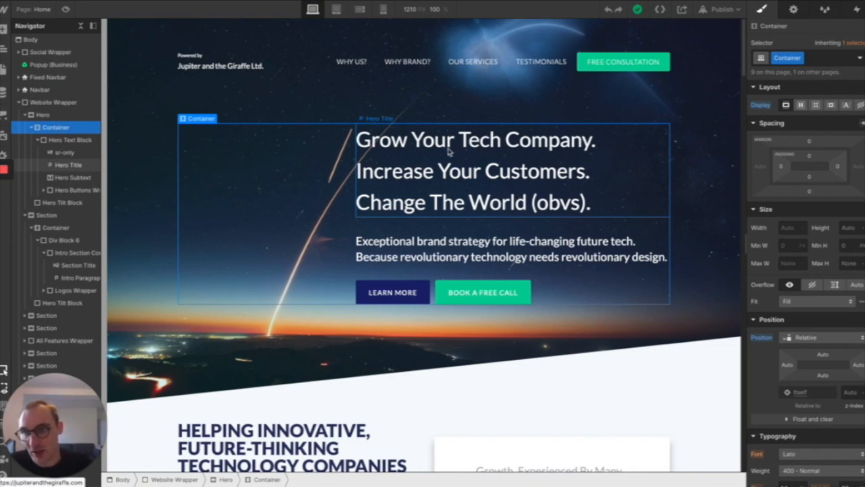
In the Navigator, select Hero Text Block, Hero Title, then the hidden sr-only Heading 1
left_click(43, 114)
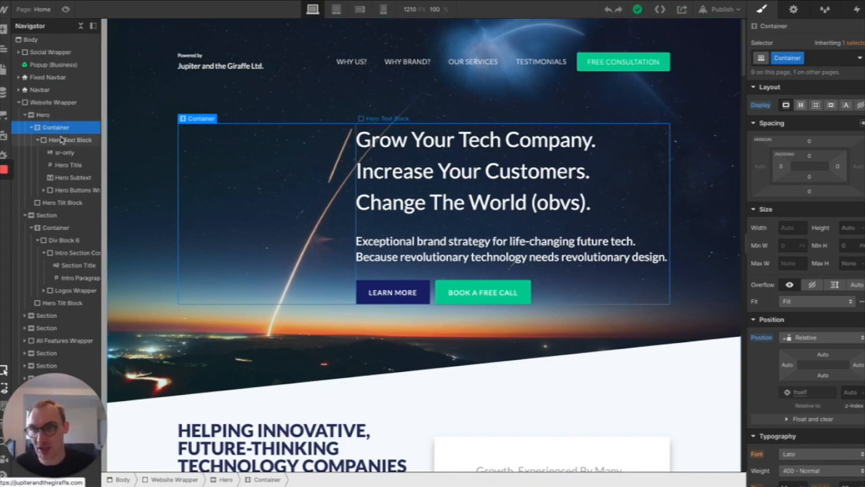
left_click(72, 140)
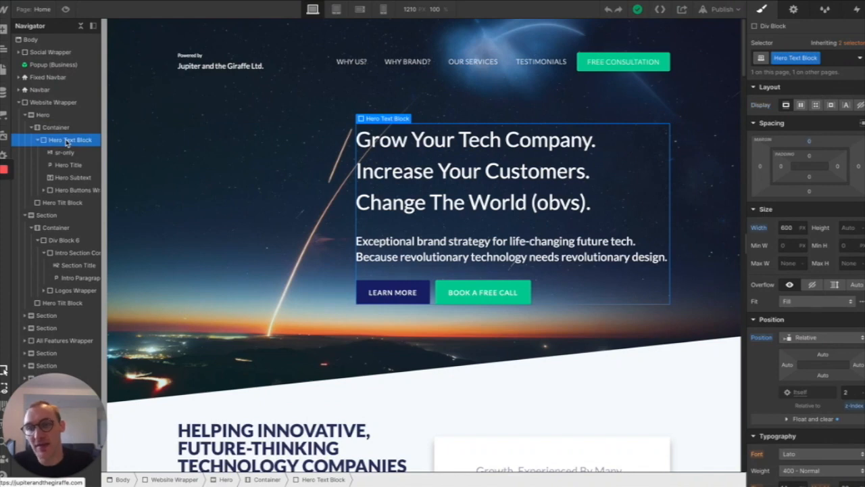
mouse_move(31, 156)
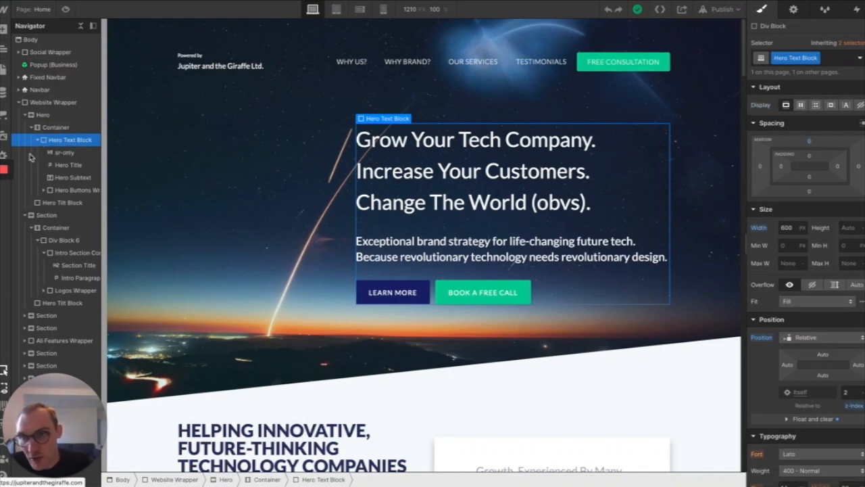
left_click(68, 164)
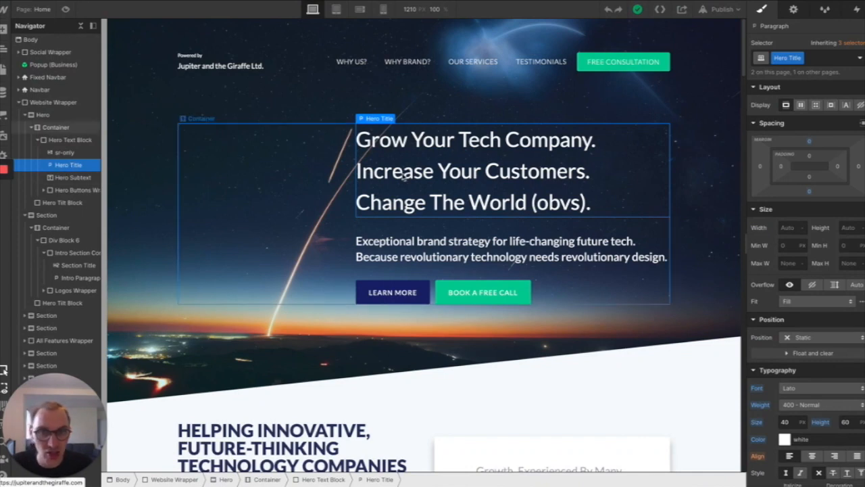
left_click(68, 165)
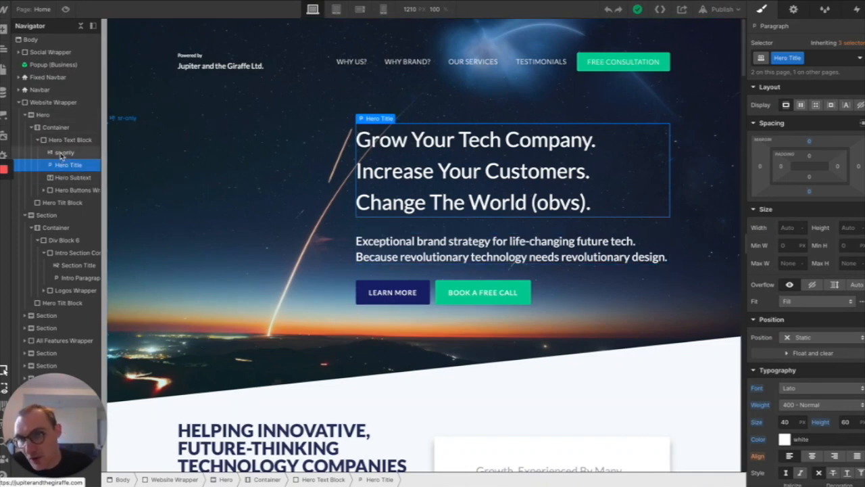
left_click(63, 152)
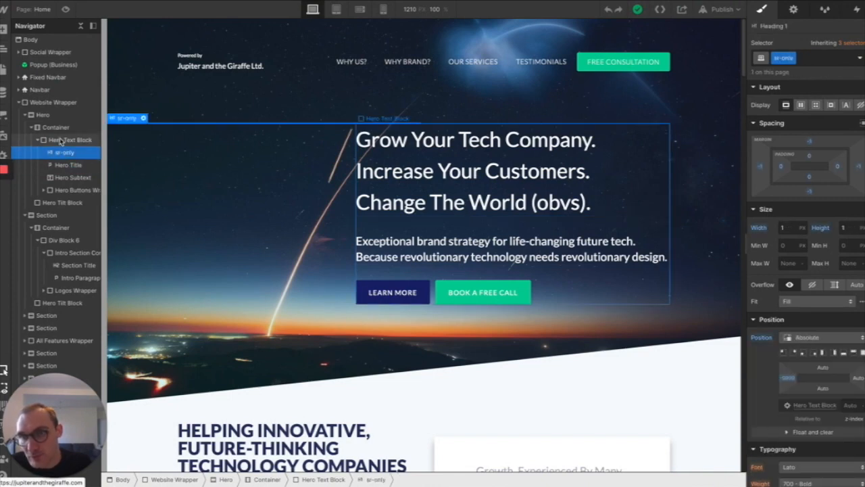
left_click(70, 140)
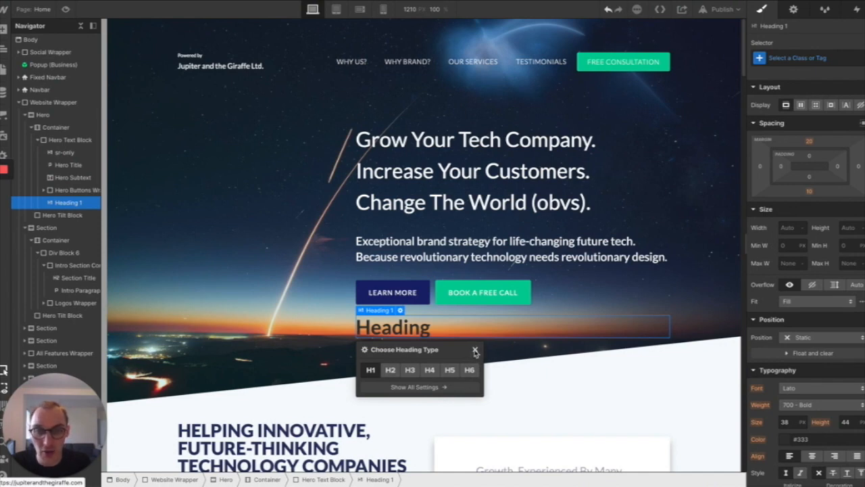
Close the heading type chooser, keeping the new hero heading as H1
left_click(476, 350)
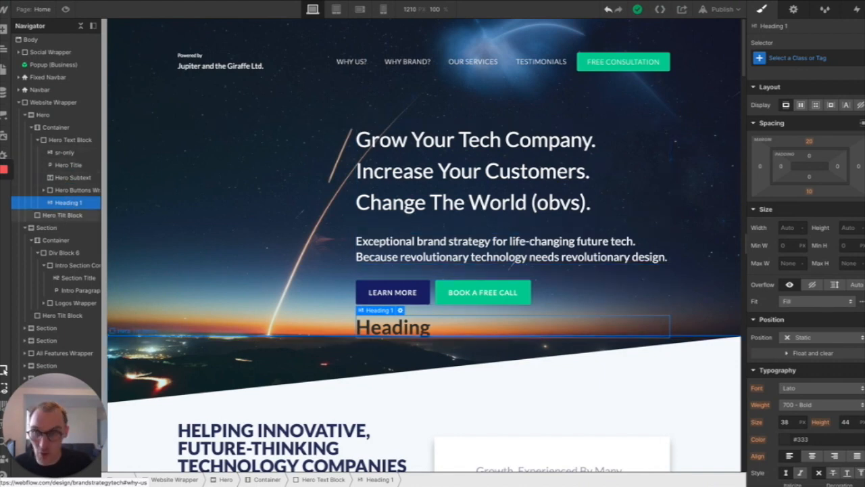
Reselect the sr-only Heading 1 and start a new combo class in its selector field
left_click(63, 152)
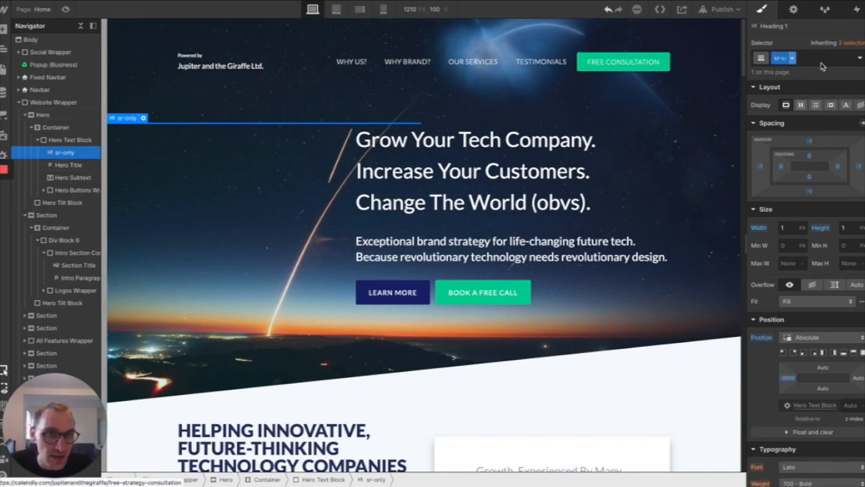
left_click(784, 57)
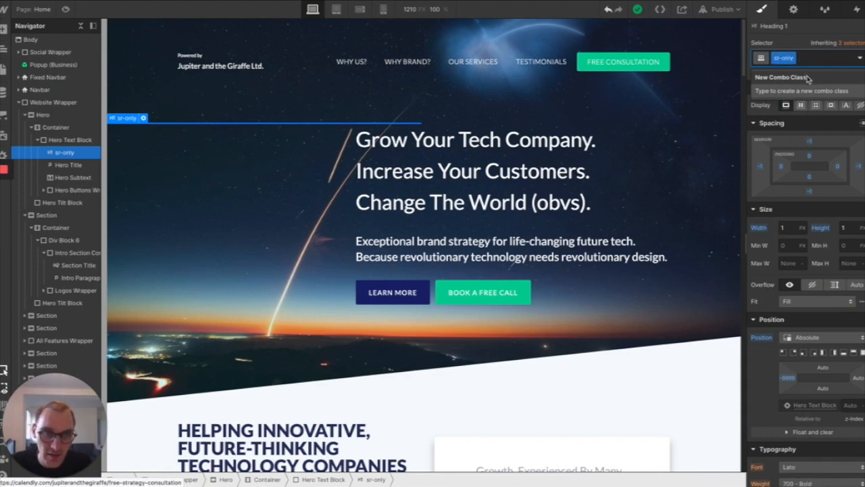
left_click(808, 58)
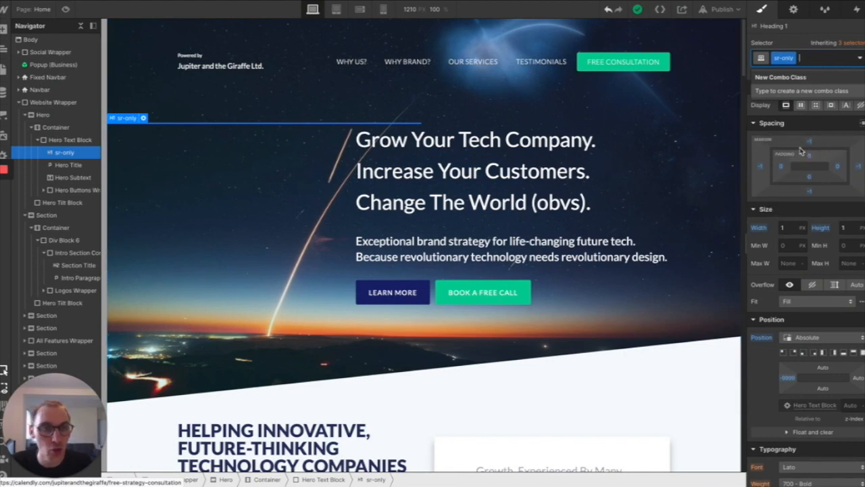
mouse_move(809, 155)
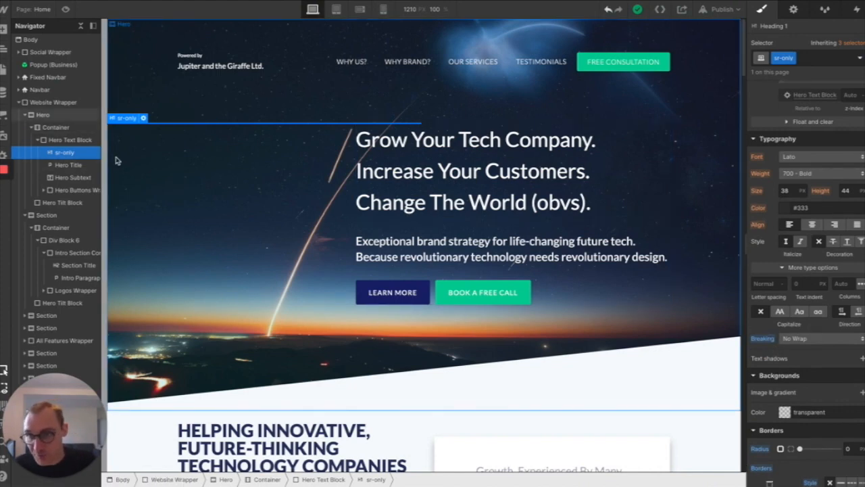
mouse_move(169, 114)
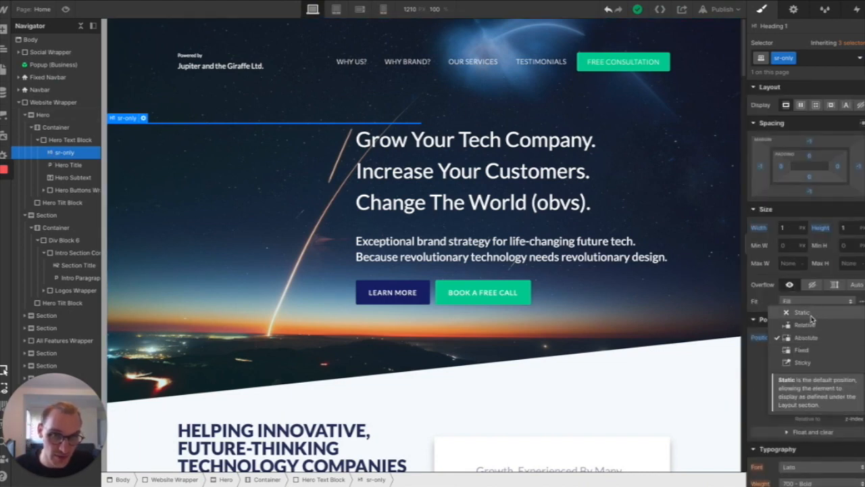
left_click(803, 312)
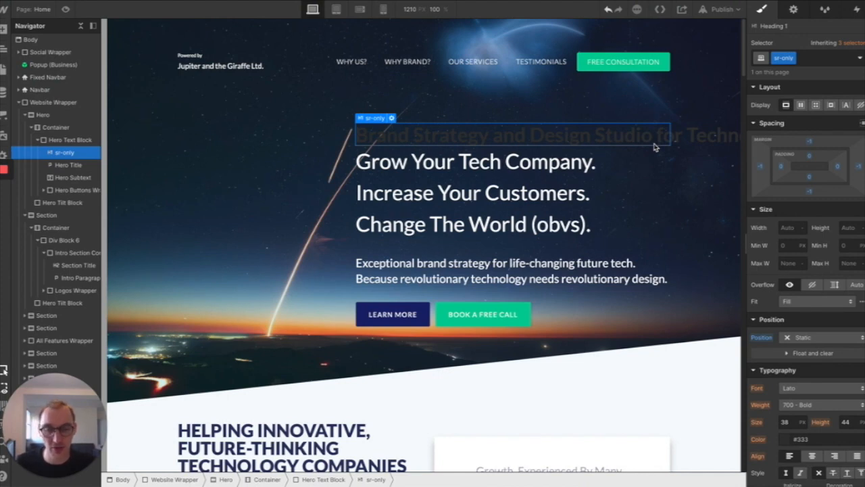
mouse_move(531, 144)
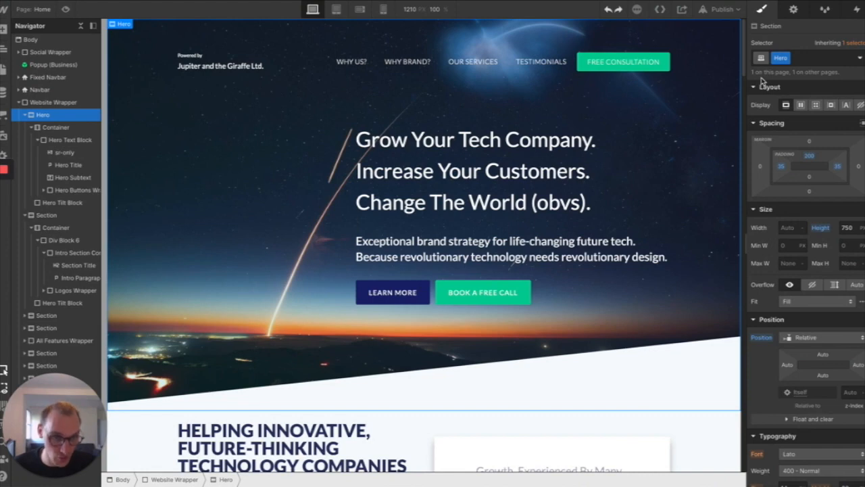
left_click(62, 153)
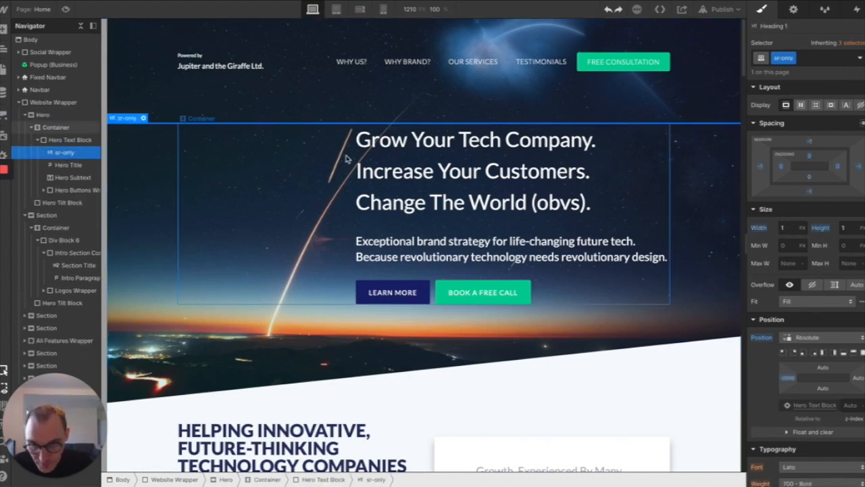
scroll("down", 3)
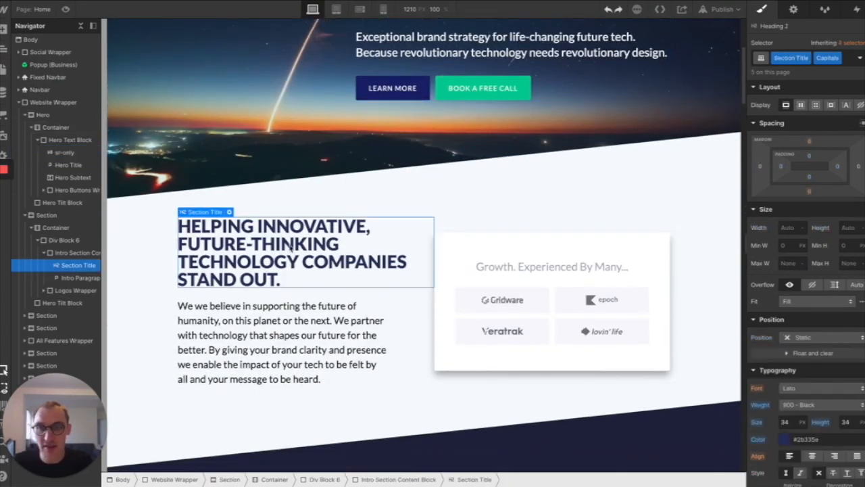
scroll("down", 3)
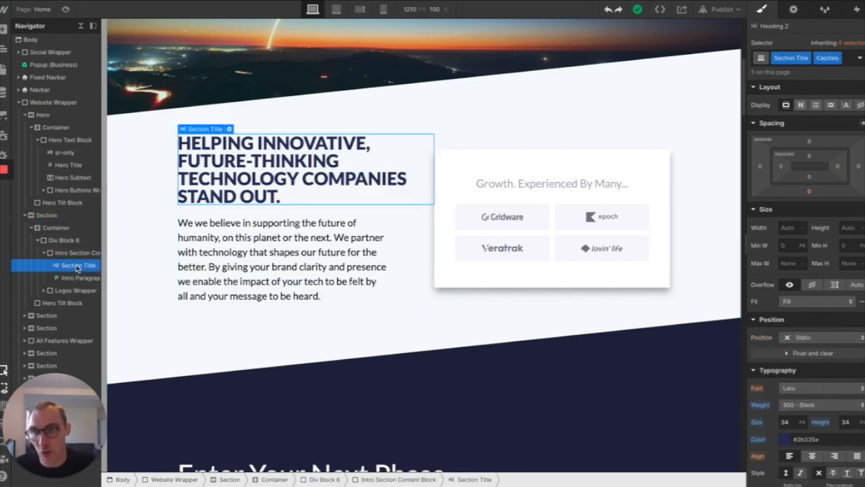
scroll("down", 3)
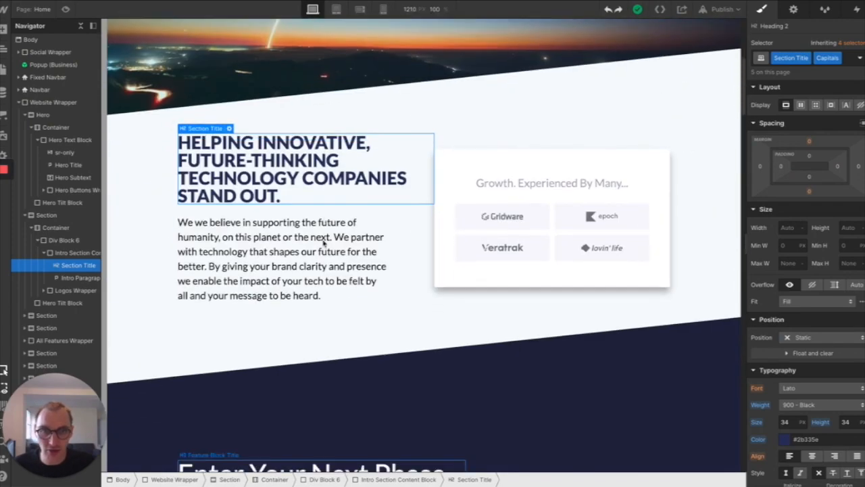
scroll("down", 3)
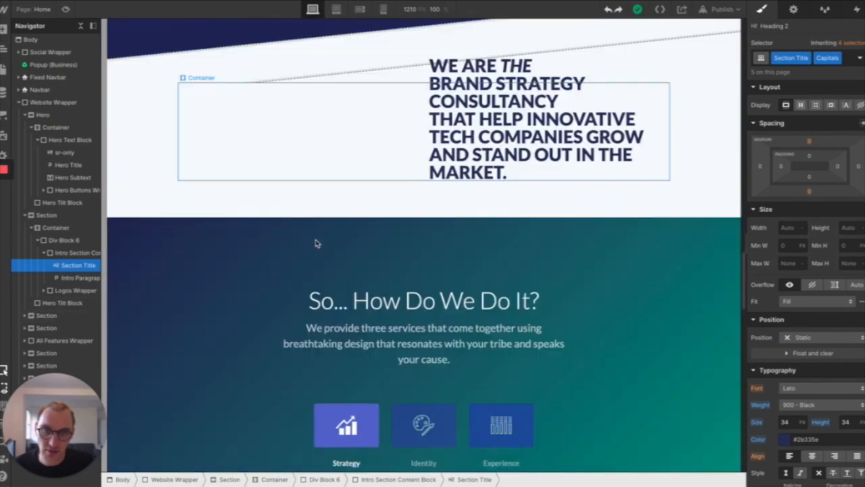
scroll("down", 3)
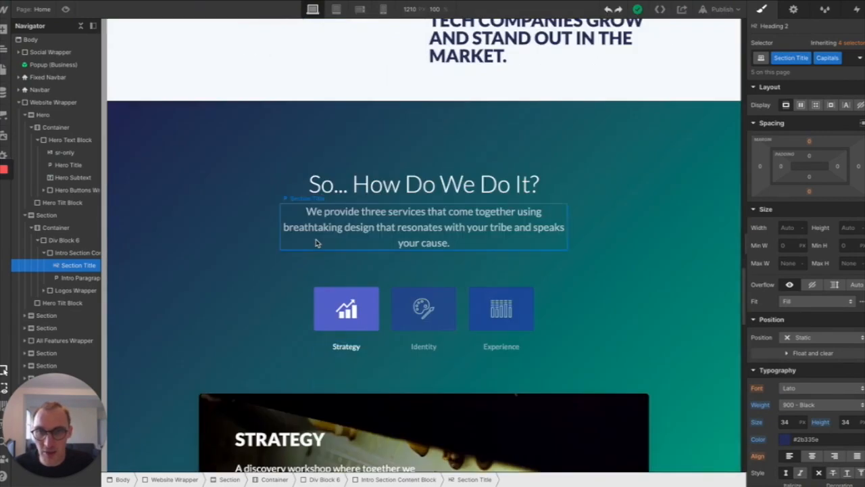
scroll("down", 3)
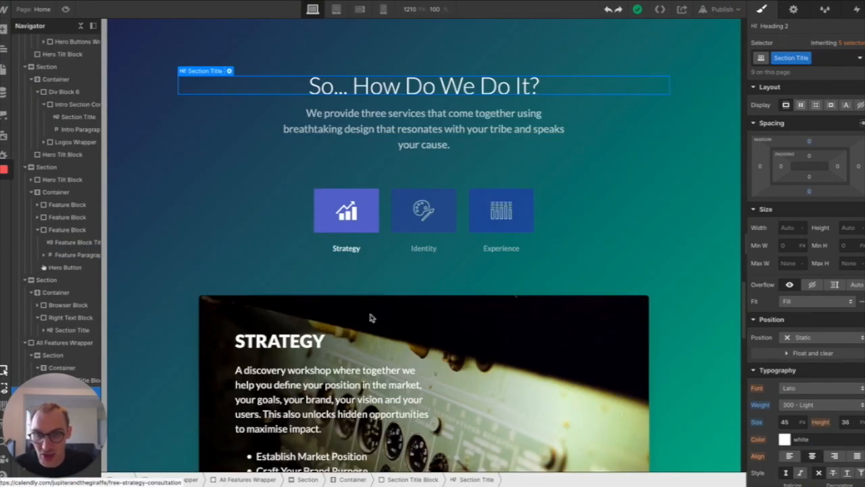
Select the STRATEGY title and check the level of the How Do We Do It? heading
left_click(279, 341)
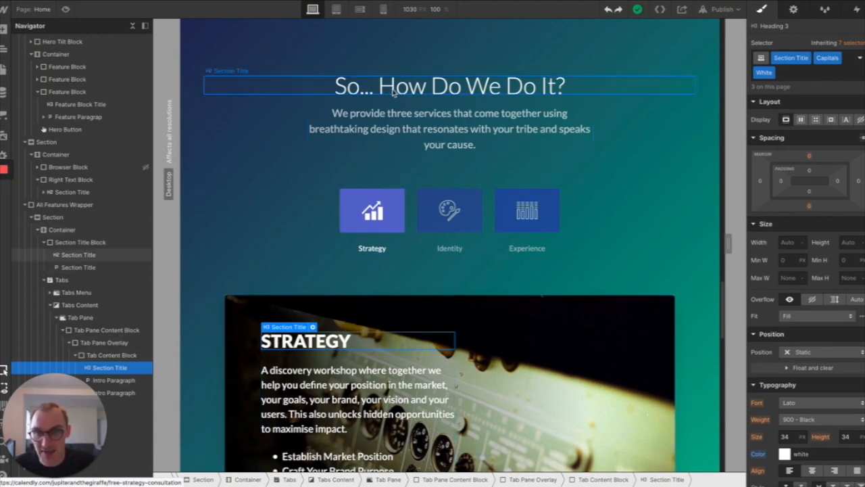
left_click(101, 342)
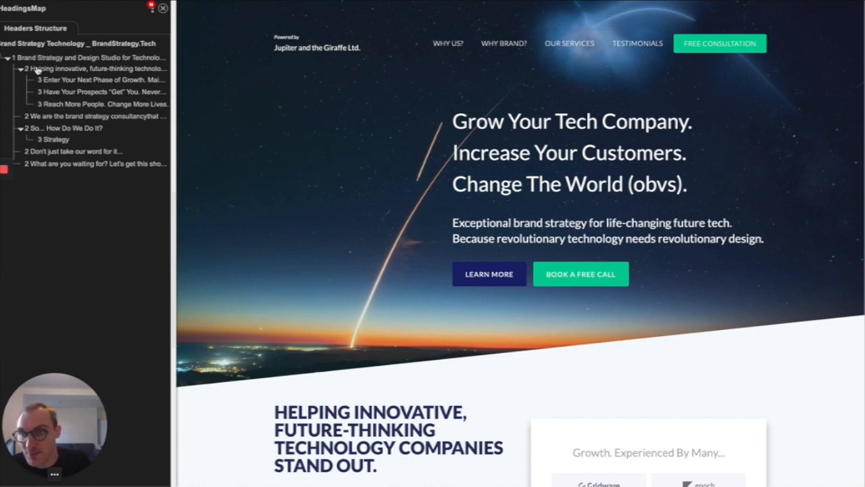
Collapse and re-expand Helping innovative, then jump to Enter Your Next Phase and Strategy
left_click(21, 68)
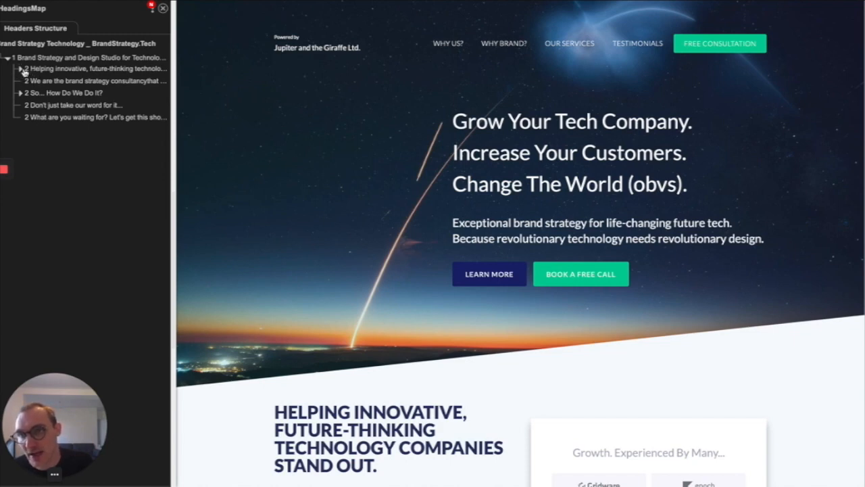
left_click(21, 68)
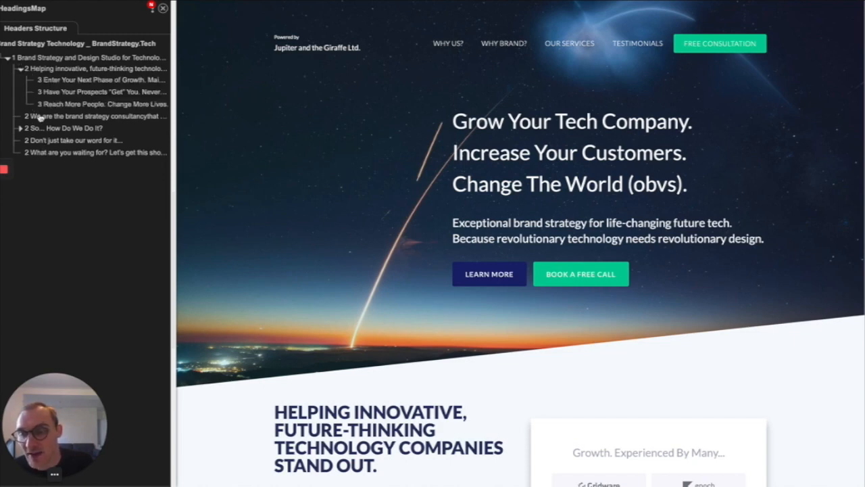
left_click(21, 128)
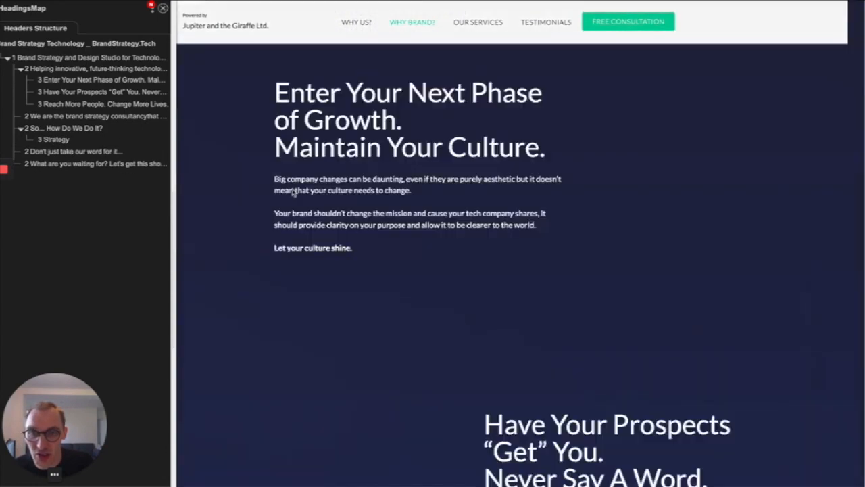
left_click(478, 21)
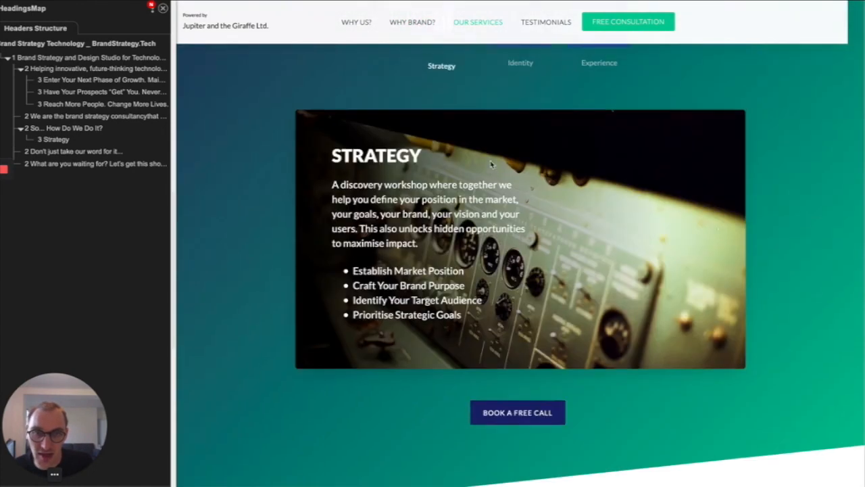
Show the Identity and Experience services, then collapse the outline to the H1
left_click(520, 62)
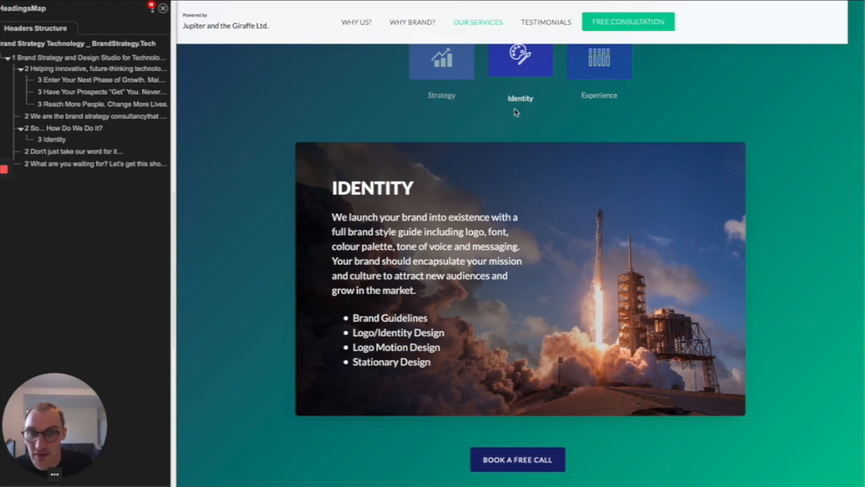
left_click(599, 59)
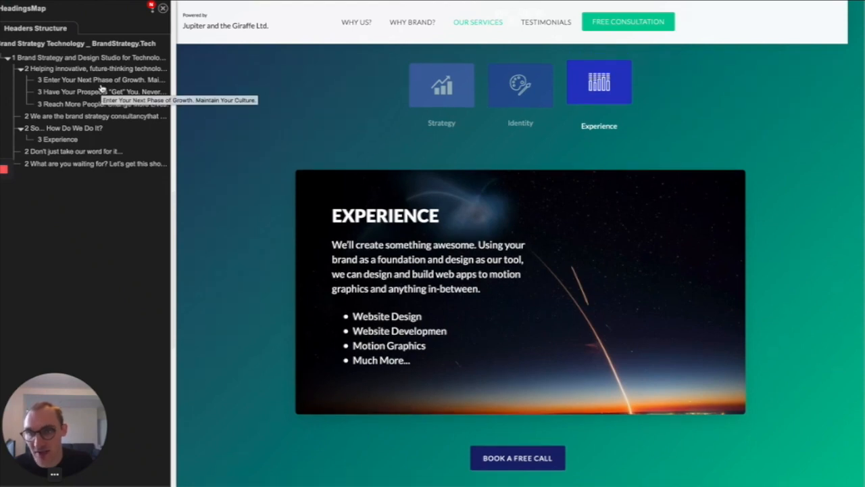
left_click(7, 58)
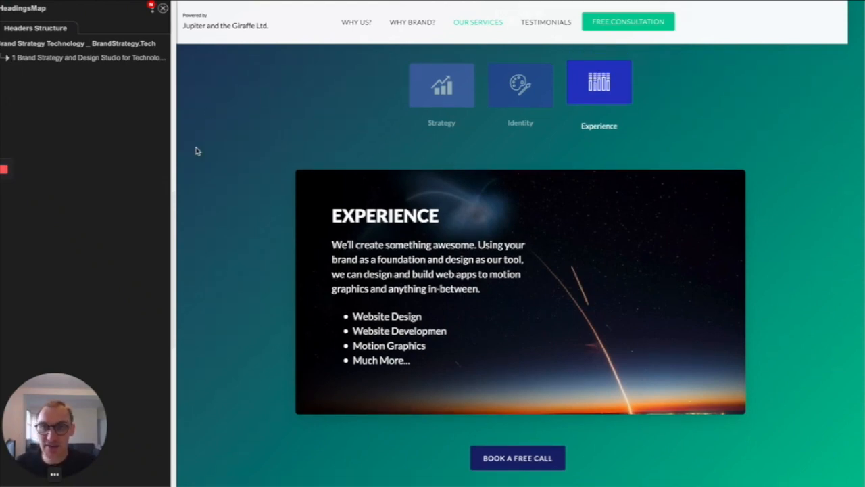
Return to the Webflow Designer tab to leave the Brand Strategy for Tech project
left_click(7, 58)
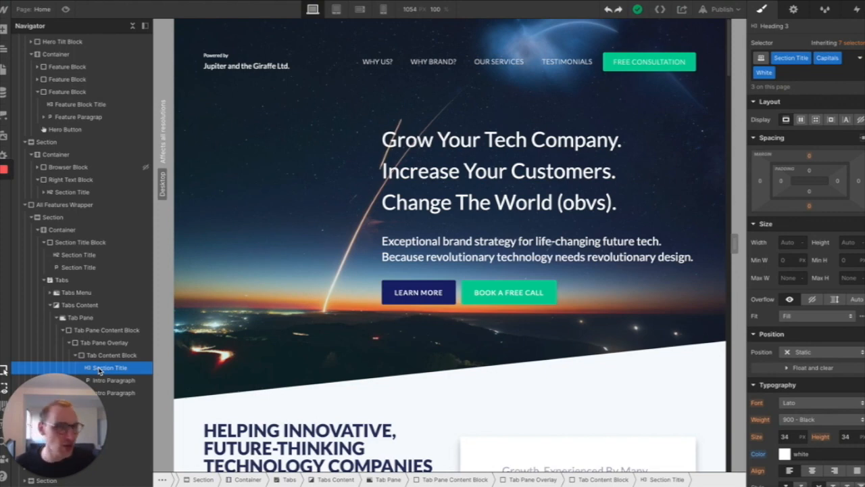
mouse_move(826, 107)
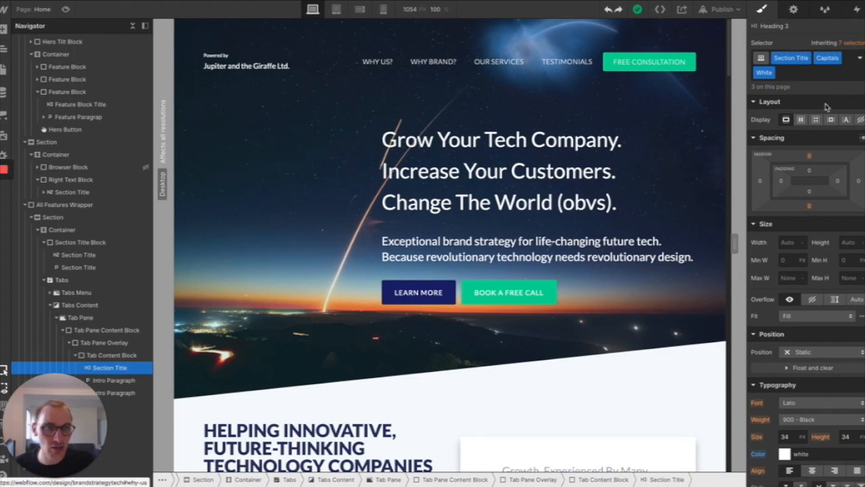
mouse_move(815, 105)
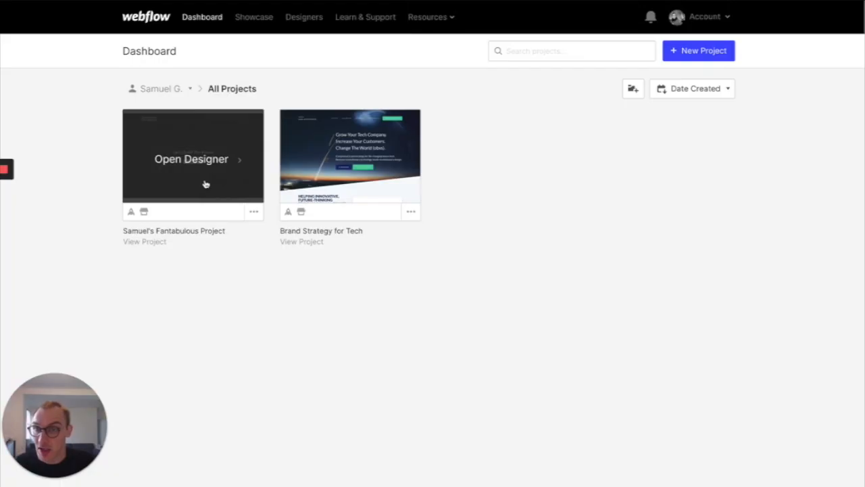
Open Samuel's Fantabulous Project, the Let's Build The Future site, in the Designer
left_click(192, 159)
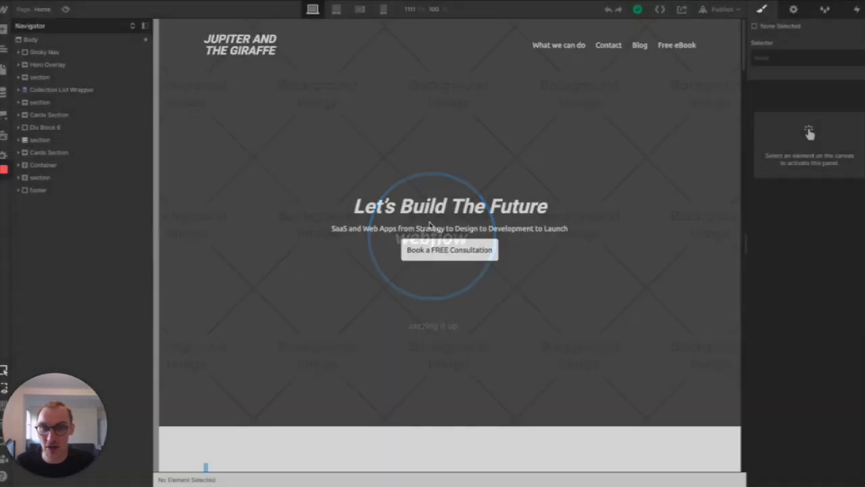
scroll("down", 3)
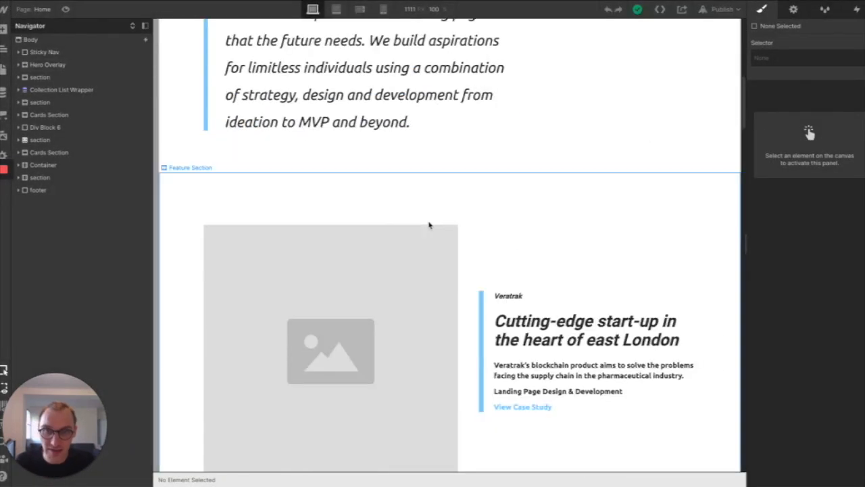
scroll("down", 3)
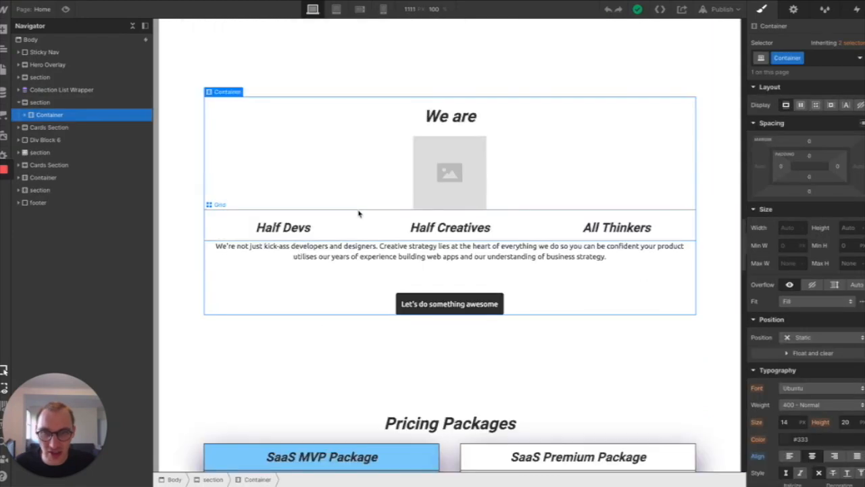
scroll("down", 3)
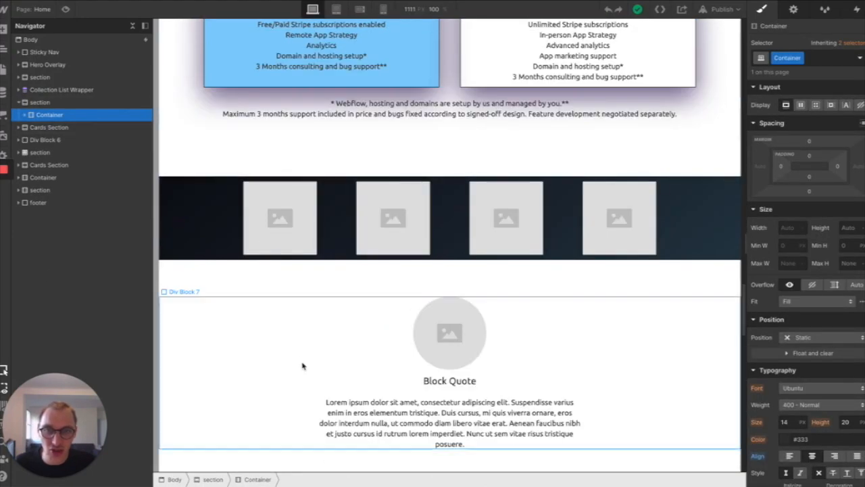
scroll("up", 3)
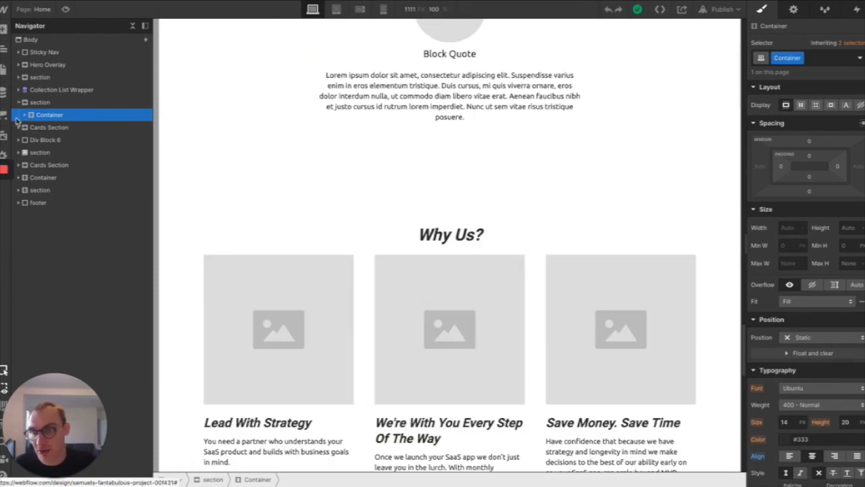
left_click(18, 114)
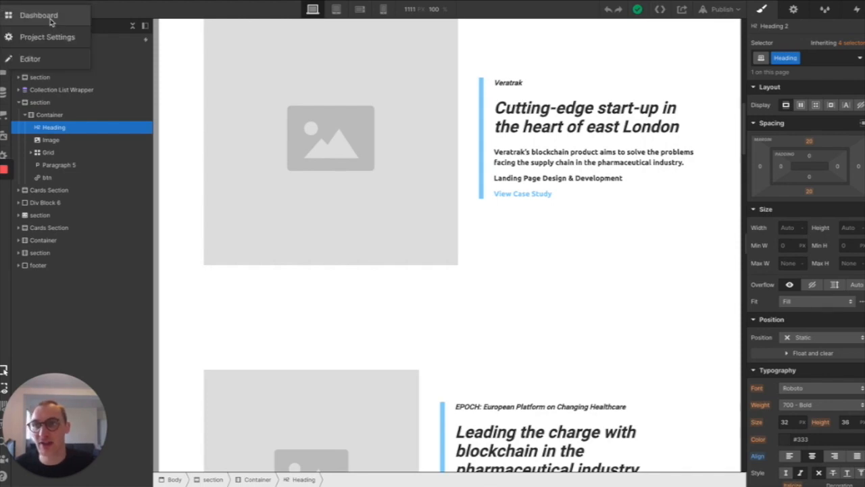
Go back to the Webflow Dashboard listing both projects
left_click(39, 15)
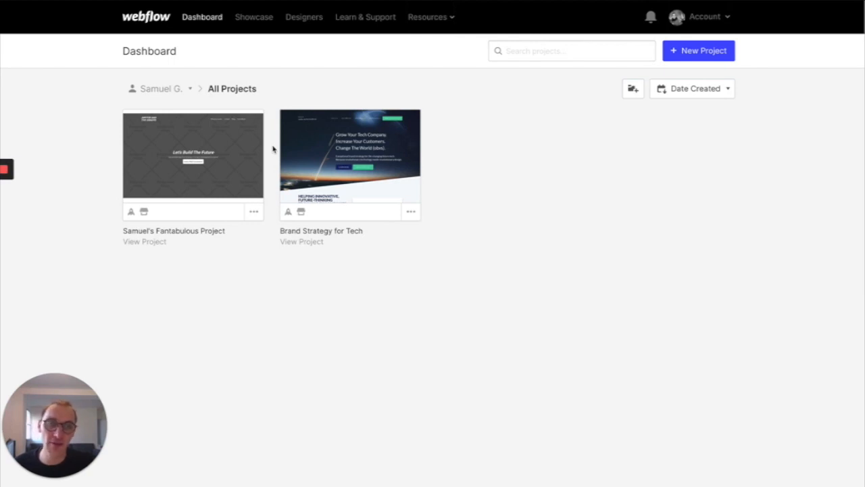
mouse_move(349, 159)
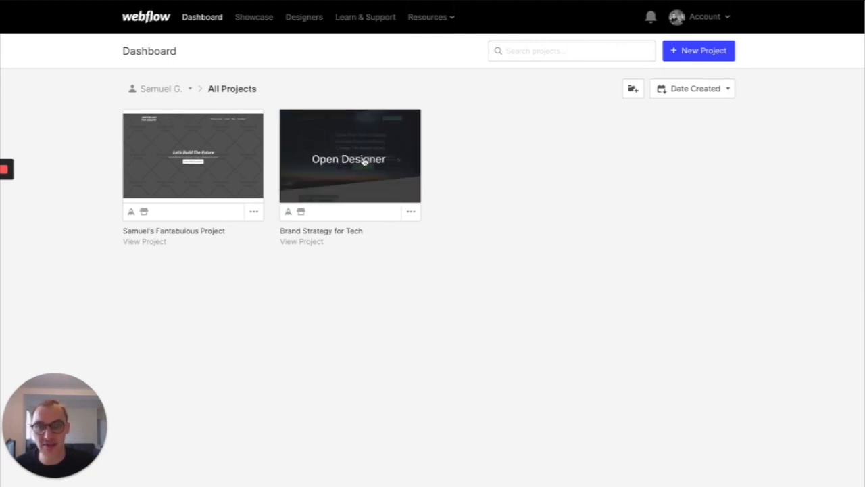